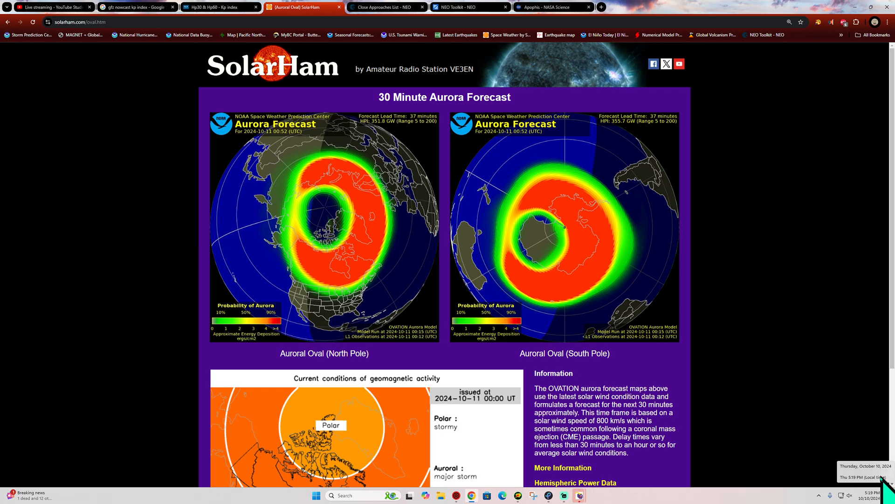
{"action": "mouse_move", "coordinate": [483, 258]}
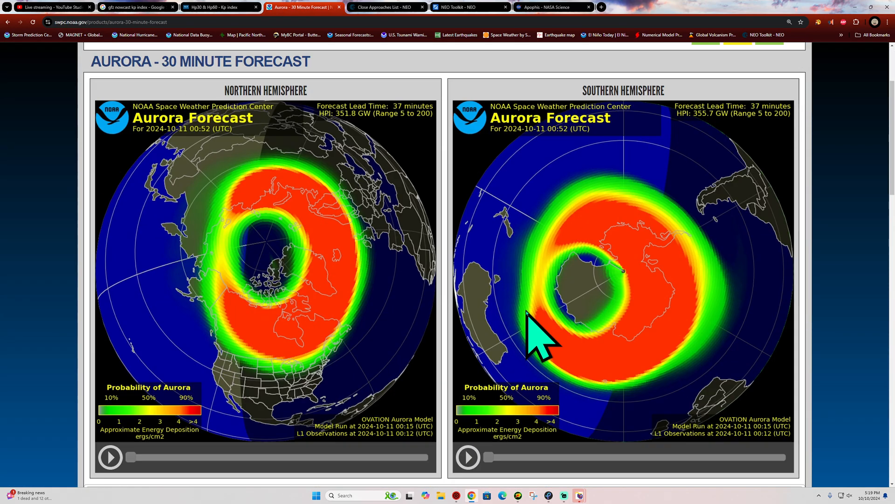
- Scroll the NOAA Aurora 30-Minute Forecast page to view the northern and southern hemisphere maps
{"action": "scroll", "scroll_direction": "down", "scroll_amount": 3}
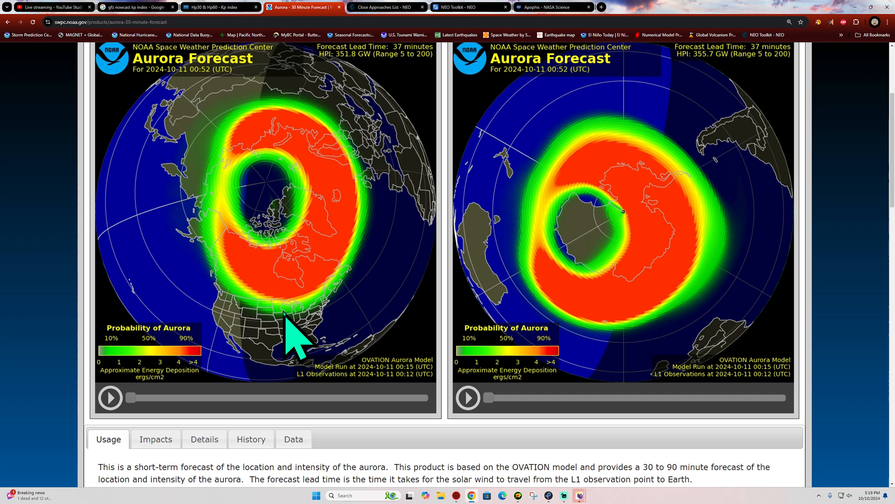
{"action": "mouse_move", "coordinate": [303, 336]}
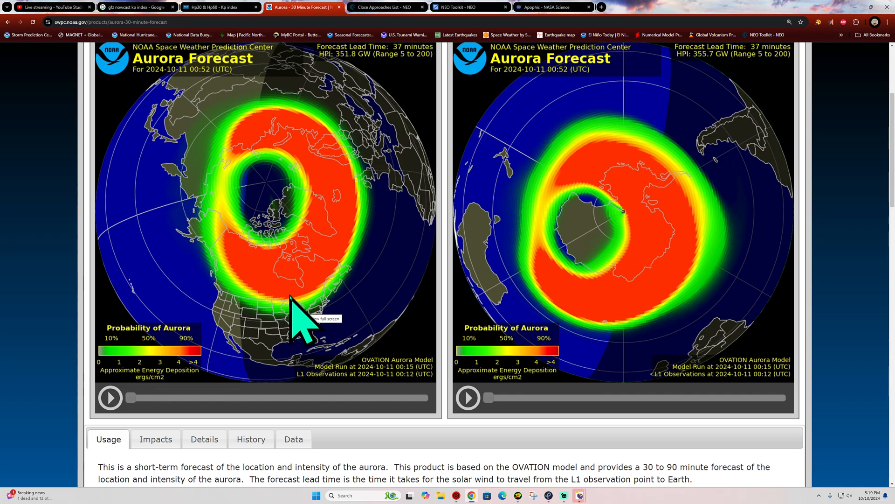
{"action": "mouse_move", "coordinate": [343, 336]}
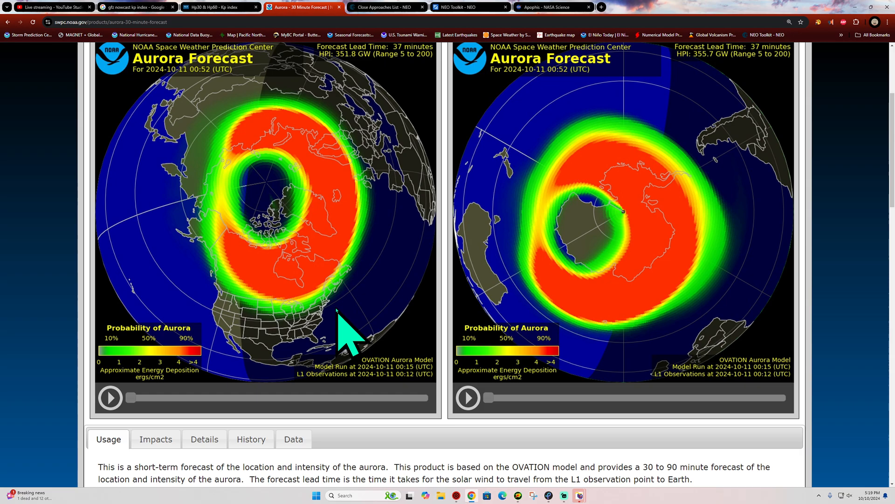
{"action": "mouse_move", "coordinate": [294, 337]}
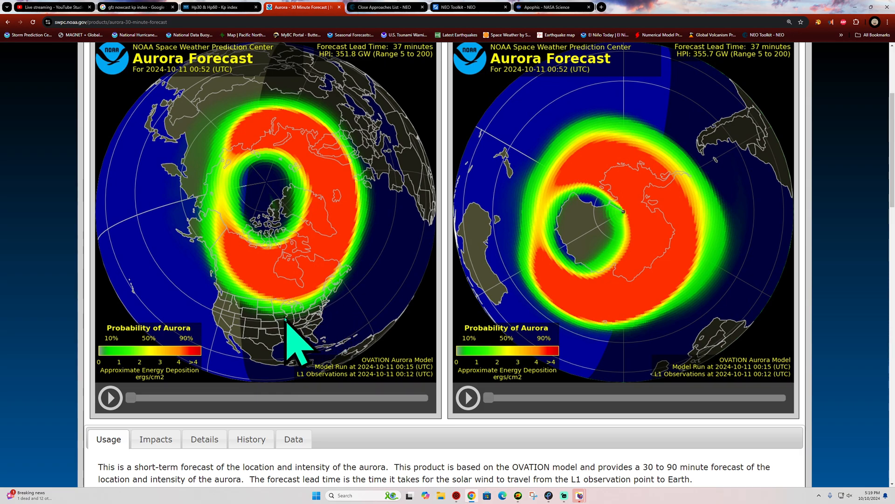
{"action": "mouse_move", "coordinate": [254, 326]}
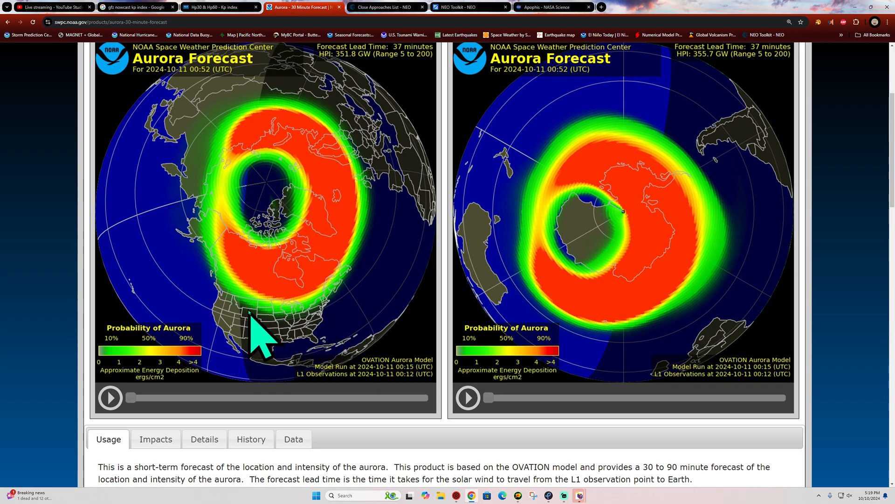
{"action": "mouse_move", "coordinate": [240, 320]}
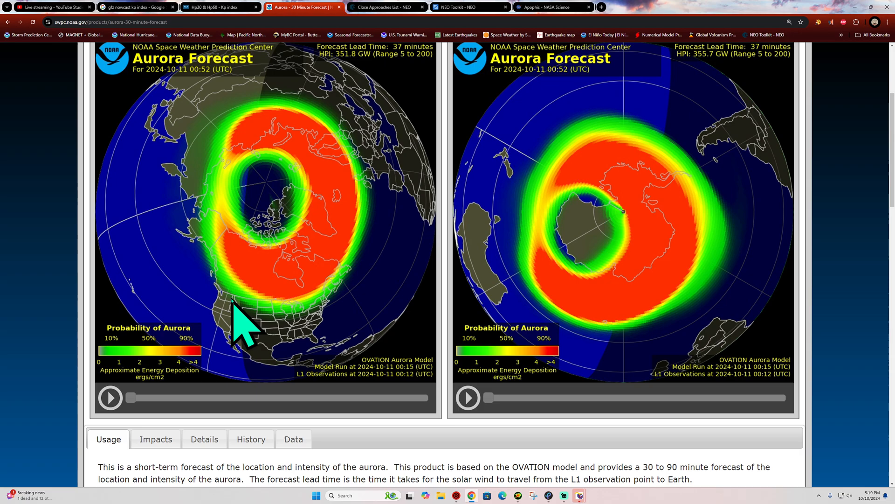
{"action": "mouse_move", "coordinate": [229, 291]}
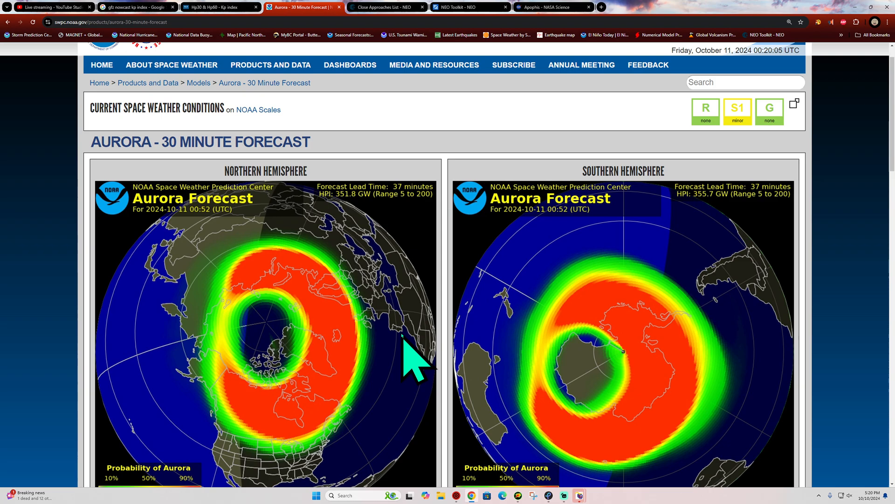
{"action": "scroll", "scroll_direction": "down", "scroll_amount": 3}
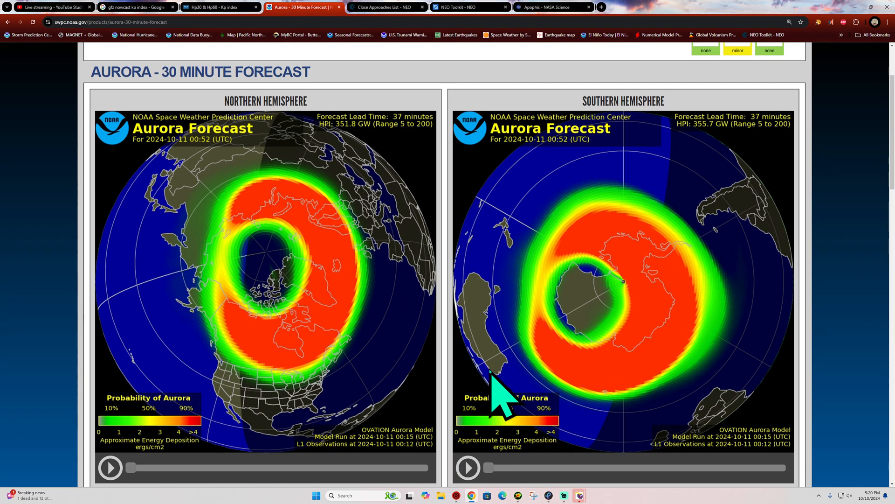
{"action": "mouse_move", "coordinate": [114, 74]}
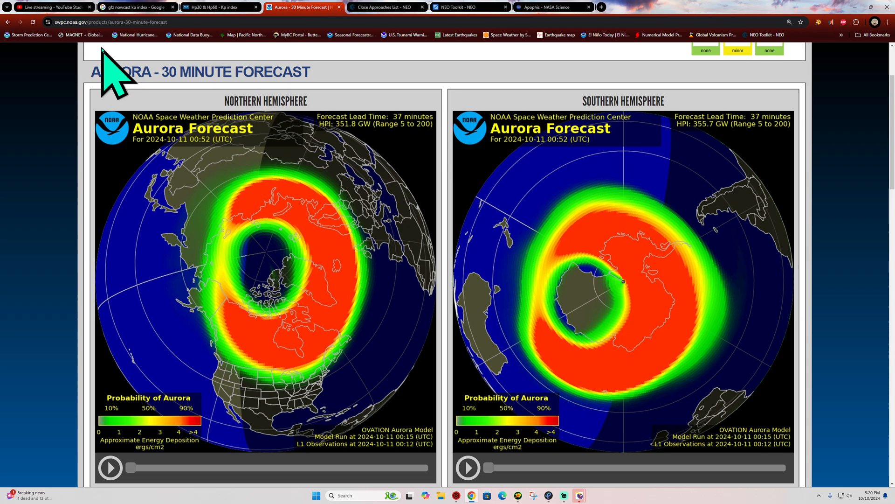
- Scroll the SolarHam 7-day K-Indices page to look over the station bar charts
{"action": "scroll", "scroll_direction": "down", "scroll_amount": 3}
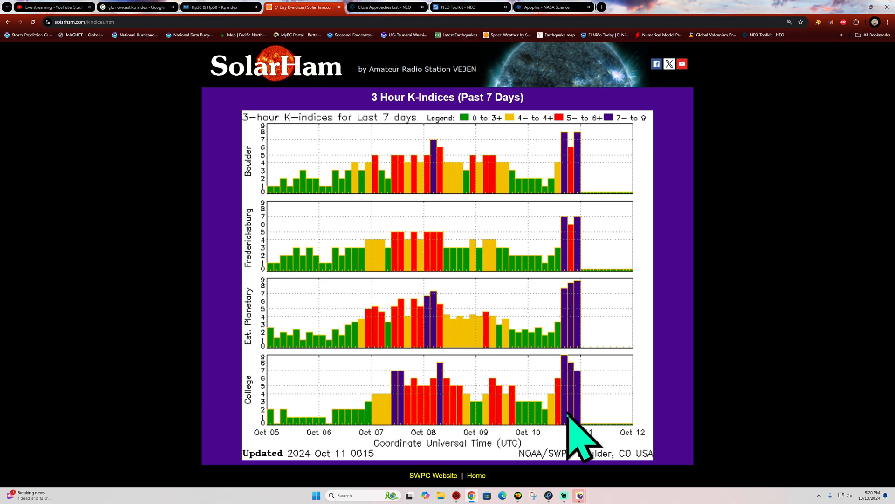
{"action": "mouse_move", "coordinate": [591, 309]}
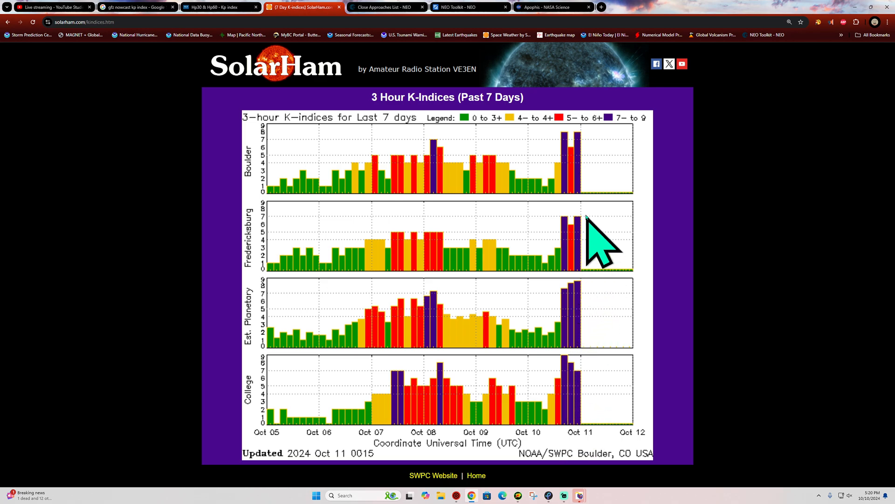
{"action": "mouse_move", "coordinate": [581, 425]}
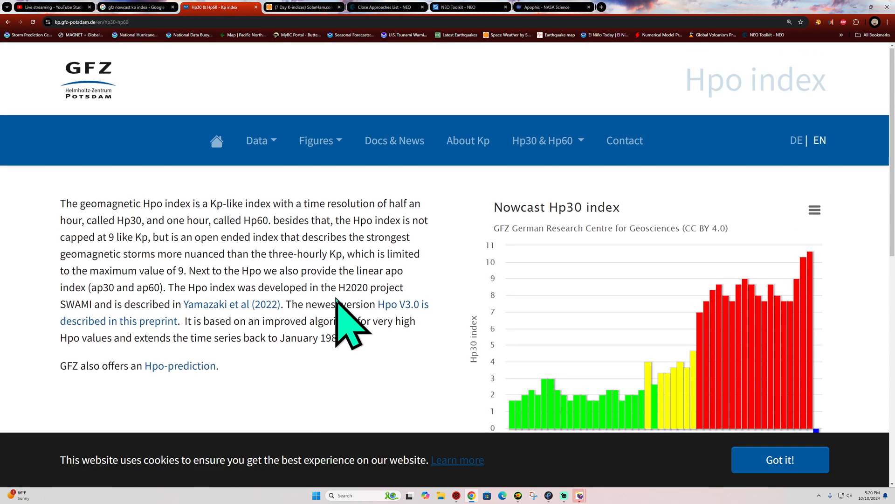
{"action": "mouse_move", "coordinate": [89, 100]}
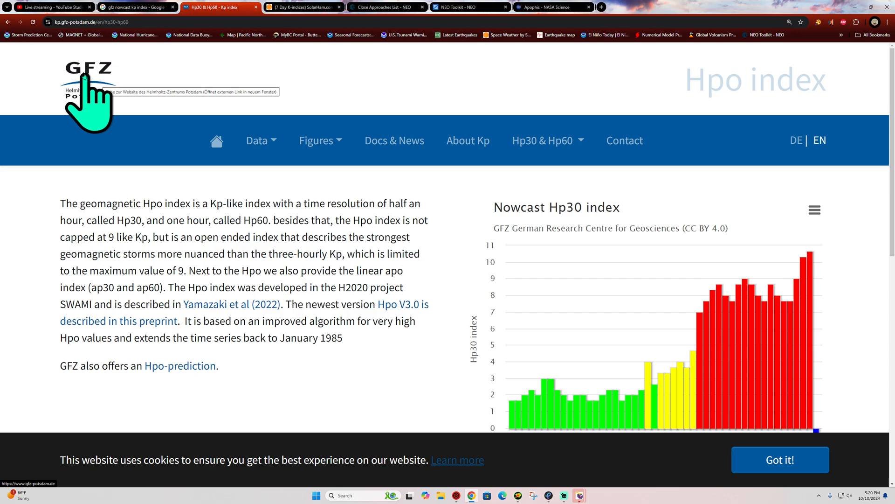
{"action": "mouse_move", "coordinate": [805, 311]}
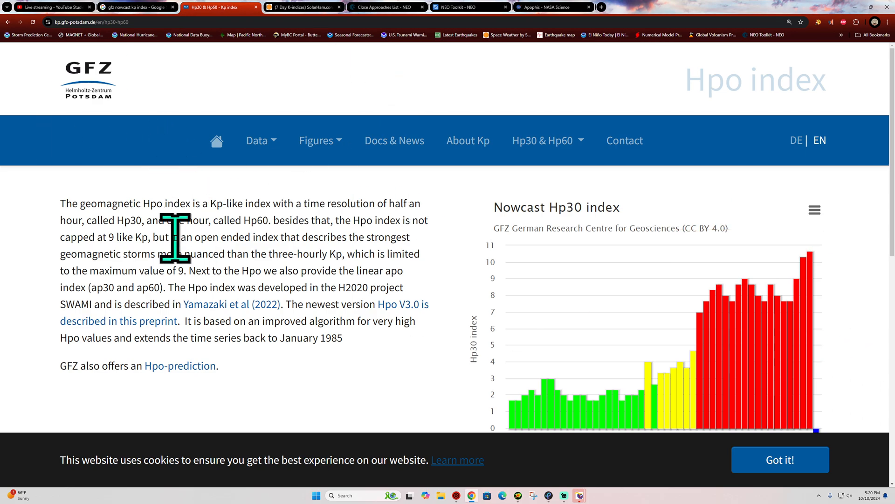
{"action": "mouse_move", "coordinate": [239, 342]}
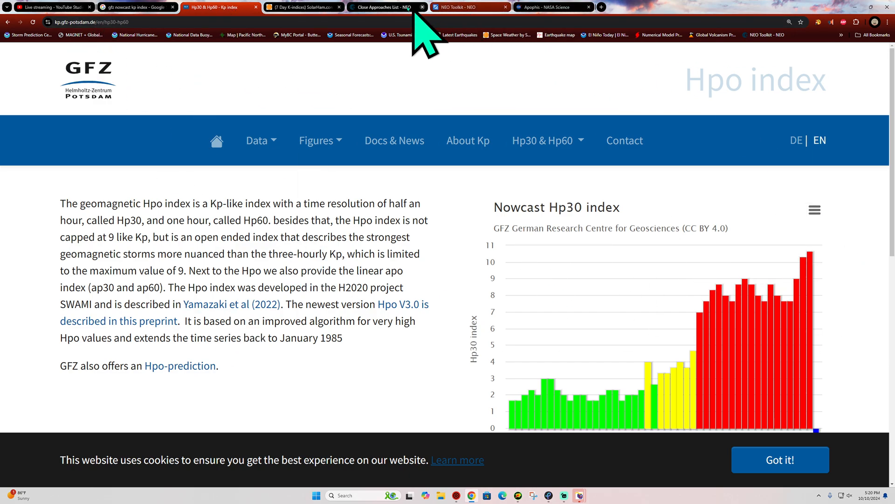
- Return to the SolarHam tab and scroll through its 30-Minute Aurora Forecast page
{"action": "left_click", "coordinate": [302, 6]}
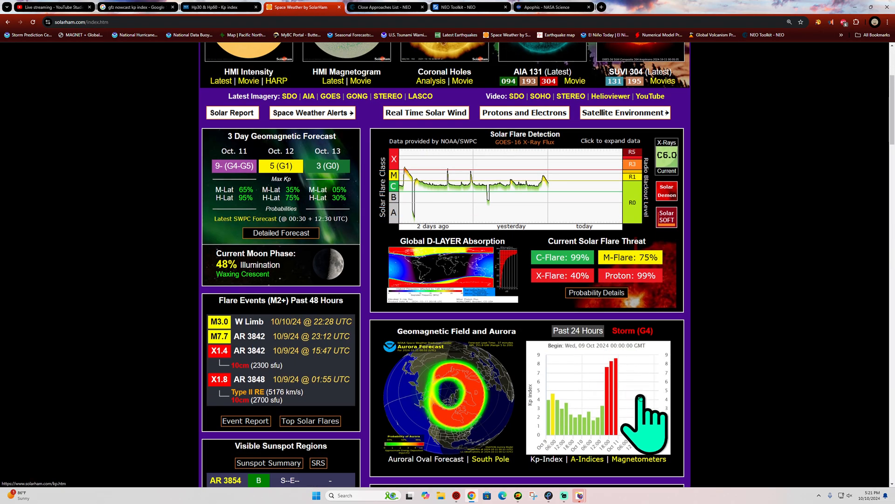
{"action": "mouse_move", "coordinate": [725, 394]}
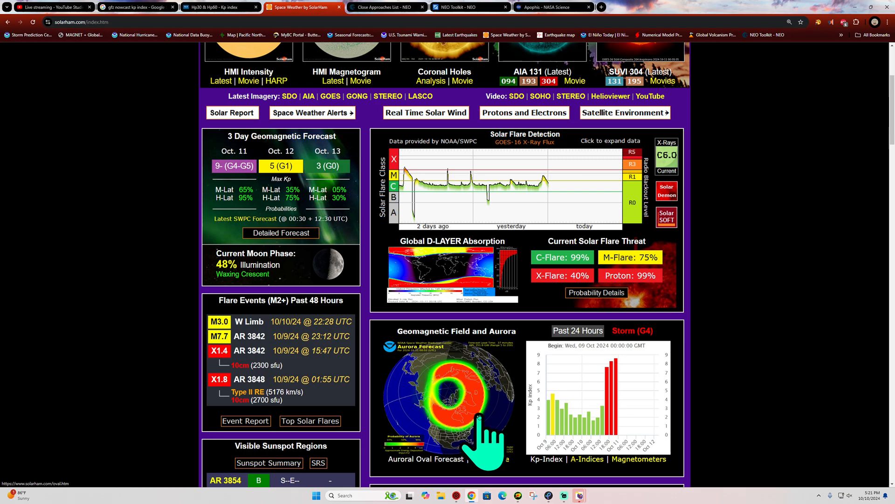
{"action": "scroll", "scroll_direction": "down", "scroll_amount": 3}
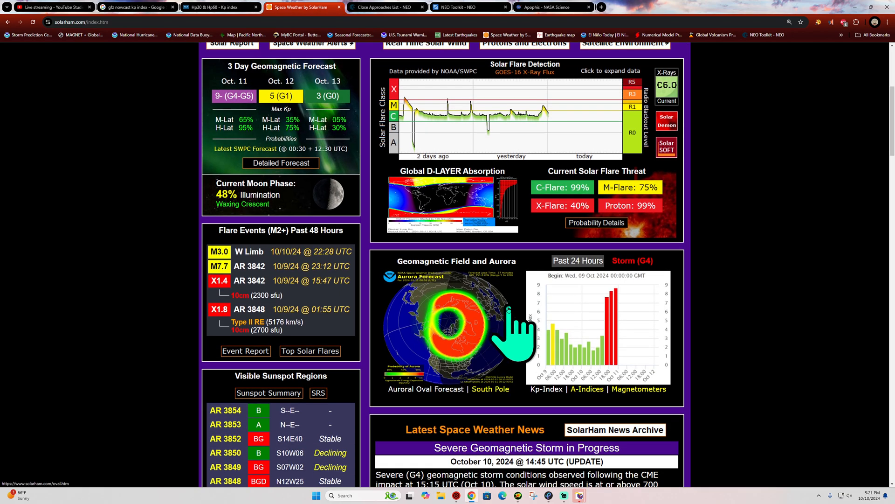
{"action": "mouse_move", "coordinate": [514, 336]}
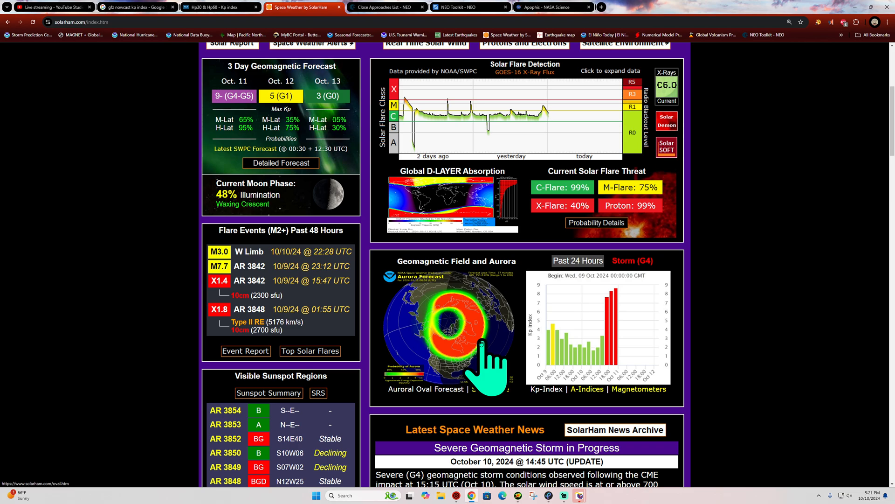
{"action": "mouse_move", "coordinate": [448, 394]}
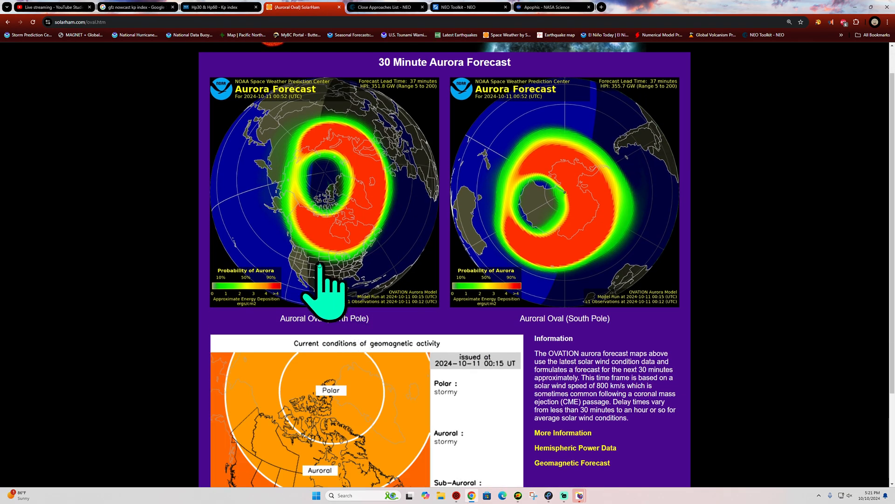
{"action": "mouse_move", "coordinate": [342, 296]}
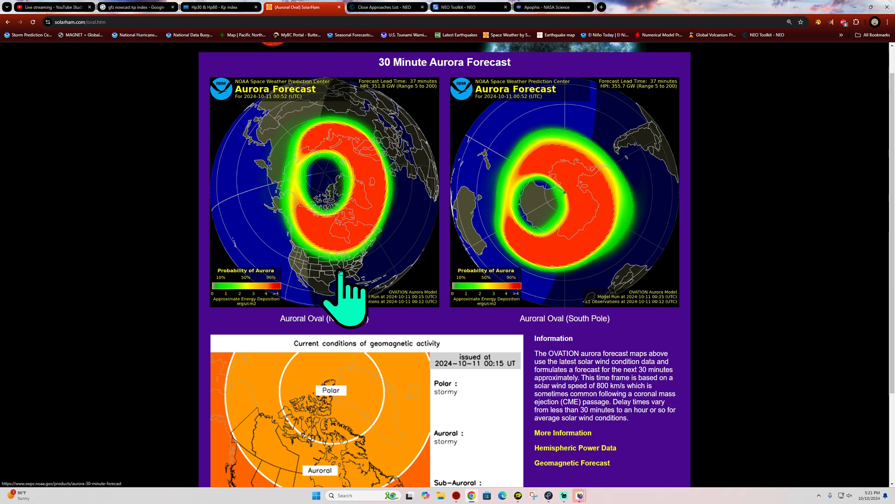
{"action": "scroll", "scroll_direction": "up", "scroll_amount": 3}
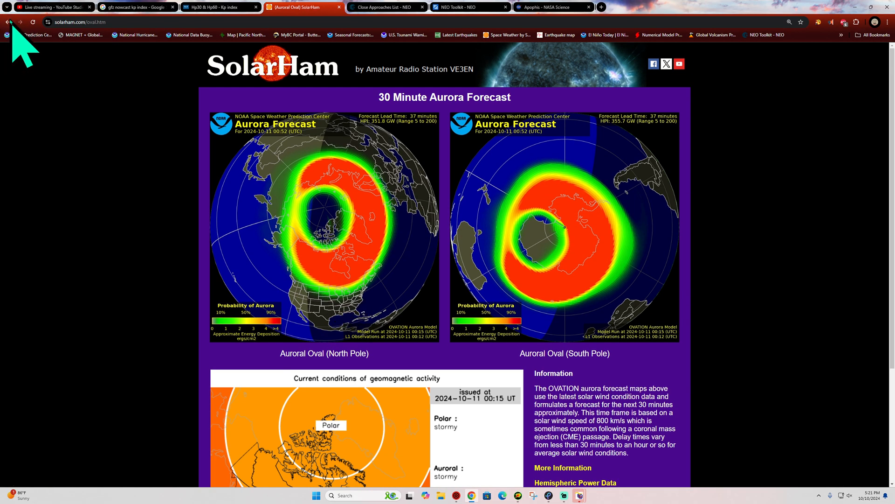
- Go back to the SolarHam home page and bring up the detailed 3-day geomagnetic forecast
{"action": "left_click", "coordinate": [8, 22]}
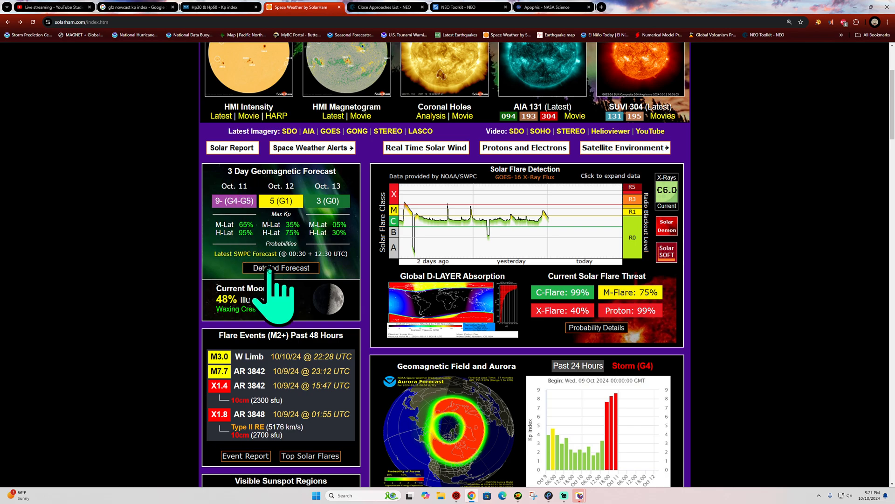
{"action": "left_click", "coordinate": [281, 268]}
{"action": "type", "text": "aurora Forecast | Geophysical Institute"}
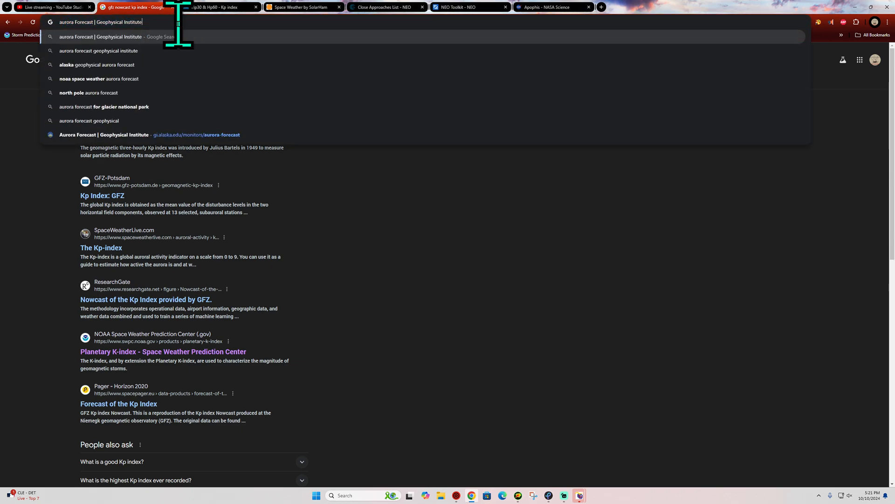
{"action": "mouse_move", "coordinate": [201, 139]}
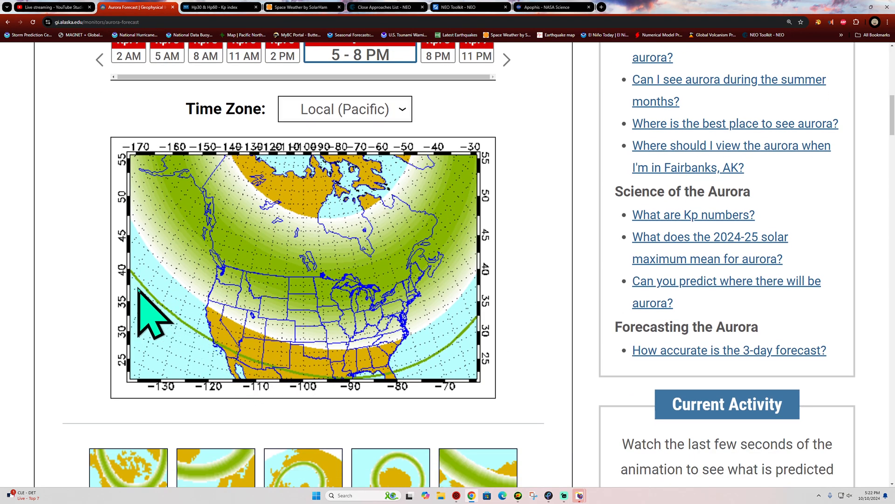
{"action": "mouse_move", "coordinate": [508, 320]}
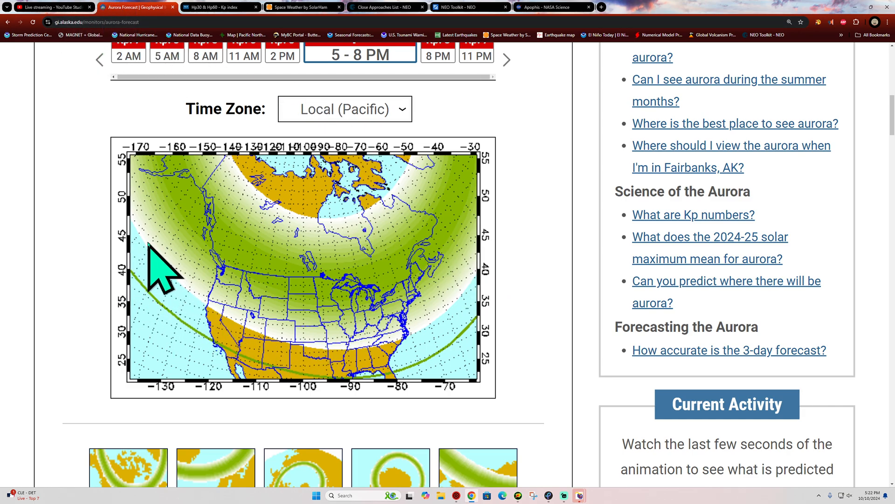
{"action": "mouse_move", "coordinate": [305, 371]}
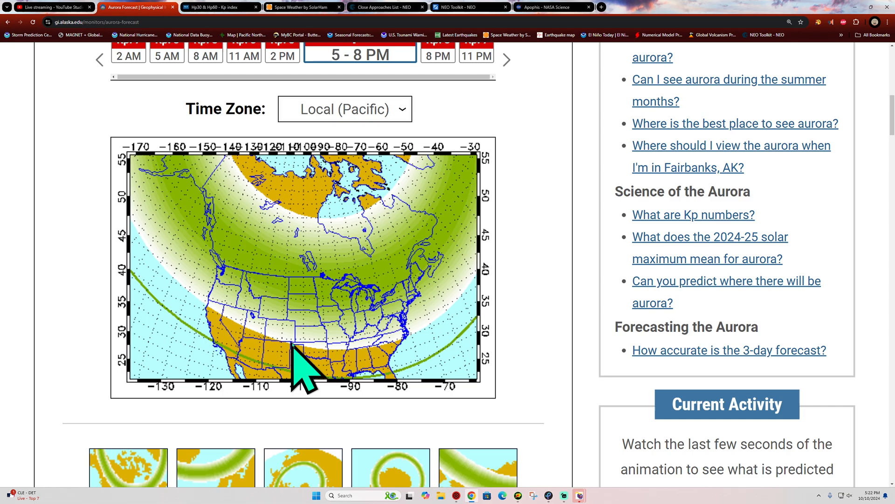
{"action": "mouse_move", "coordinate": [366, 365]}
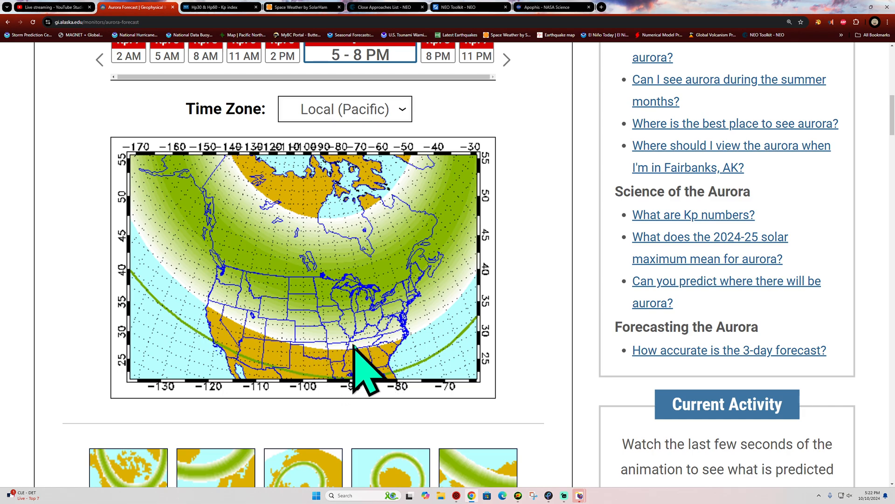
{"action": "mouse_move", "coordinate": [420, 406]}
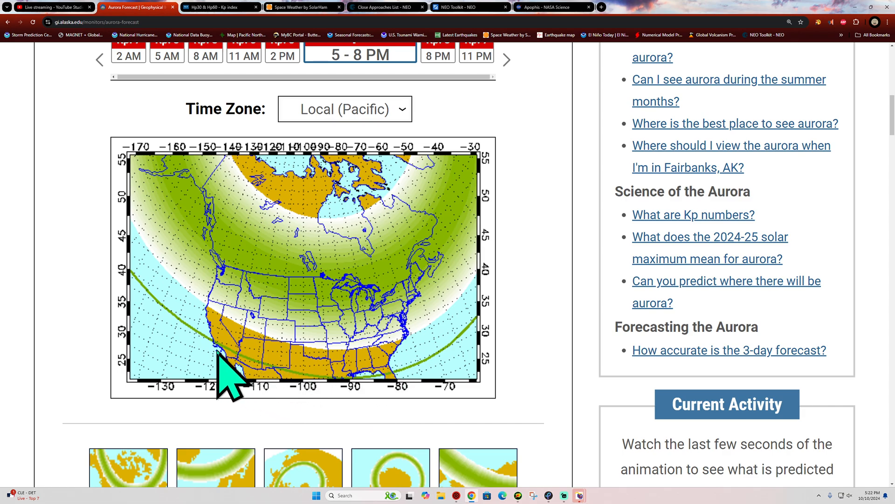
{"action": "mouse_move", "coordinate": [268, 393]}
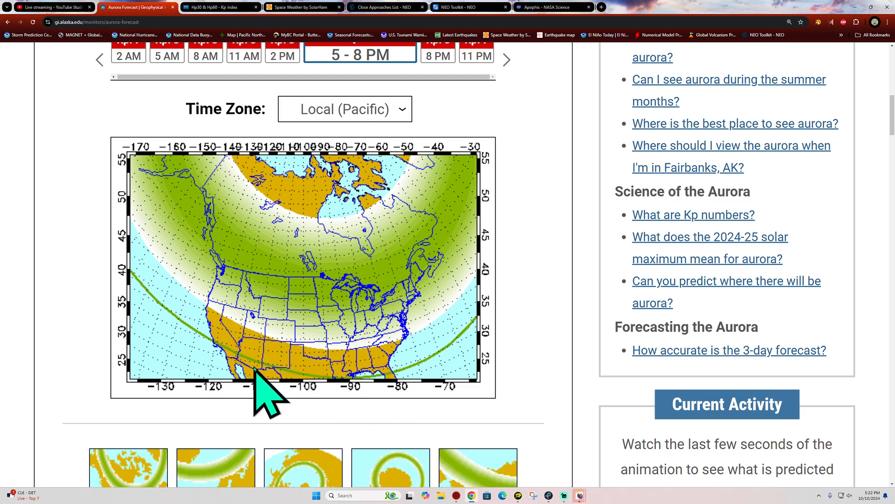
{"action": "mouse_move", "coordinate": [280, 391]}
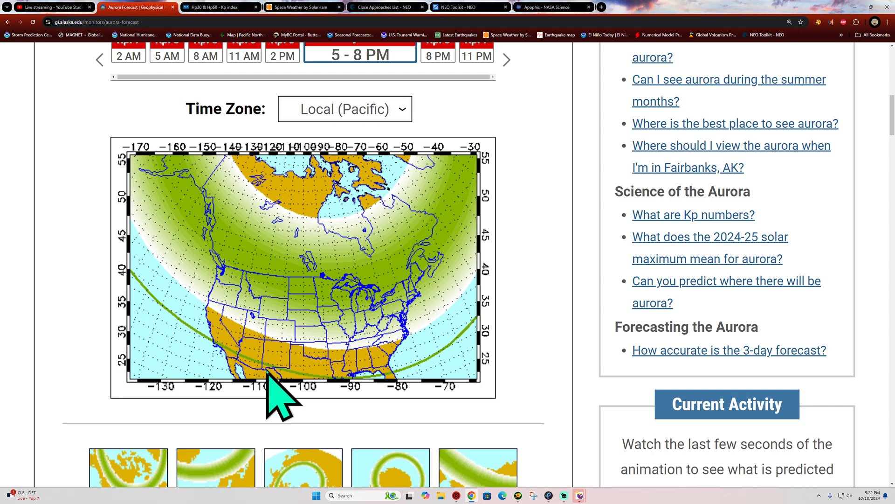
{"action": "mouse_move", "coordinate": [285, 402]}
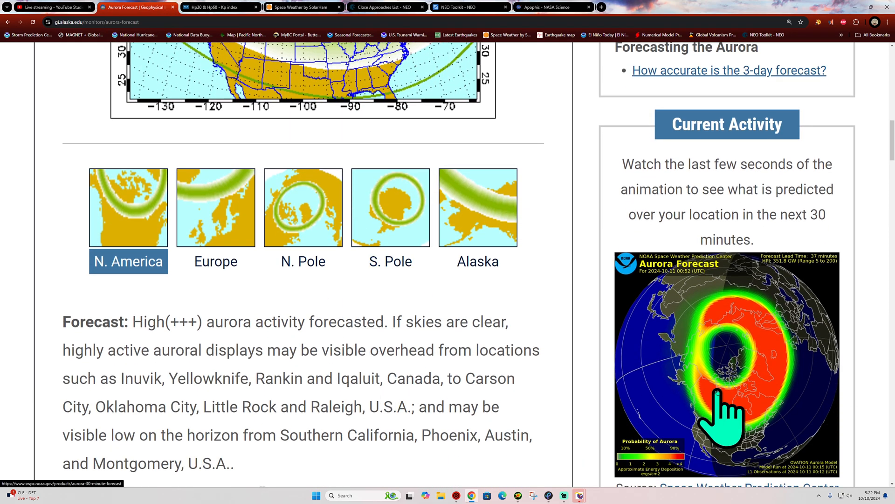
- From the Current Activity aurora image, reach NOAA's 30-Minute Aurora Forecast and scroll to the hemisphere maps
{"action": "left_click", "coordinate": [726, 365]}
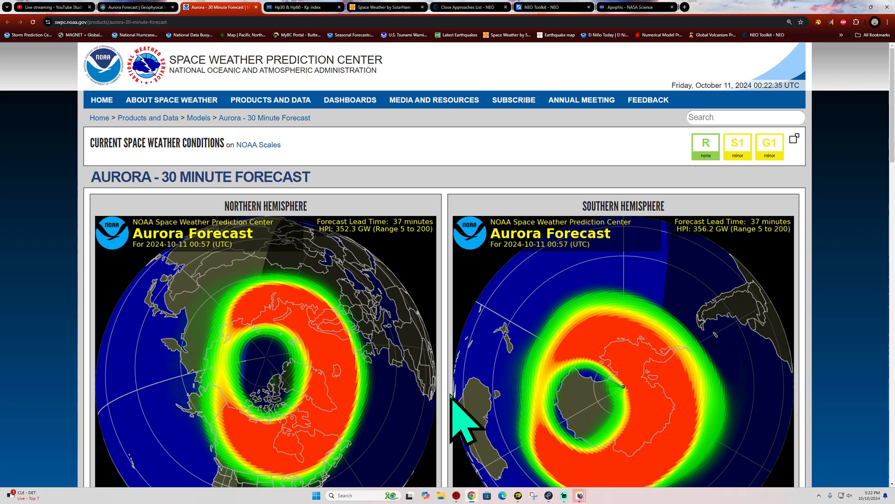
{"action": "scroll", "scroll_direction": "down", "scroll_amount": 3}
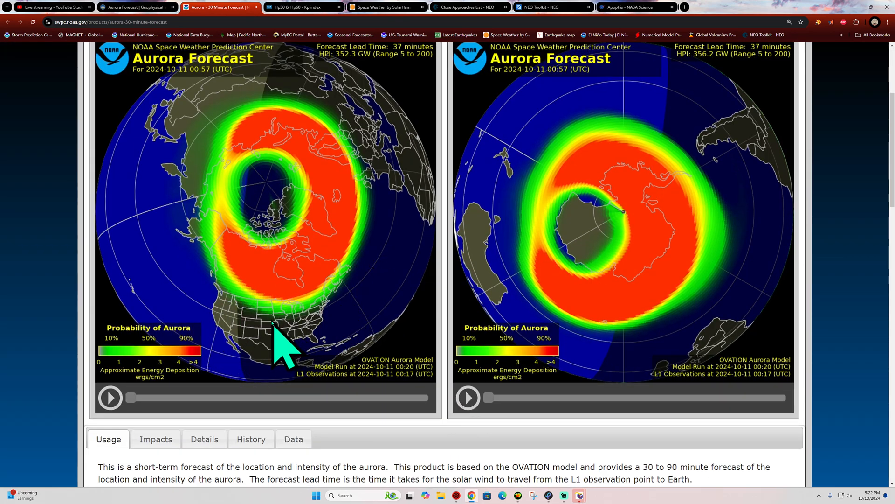
{"action": "mouse_move", "coordinate": [240, 348]}
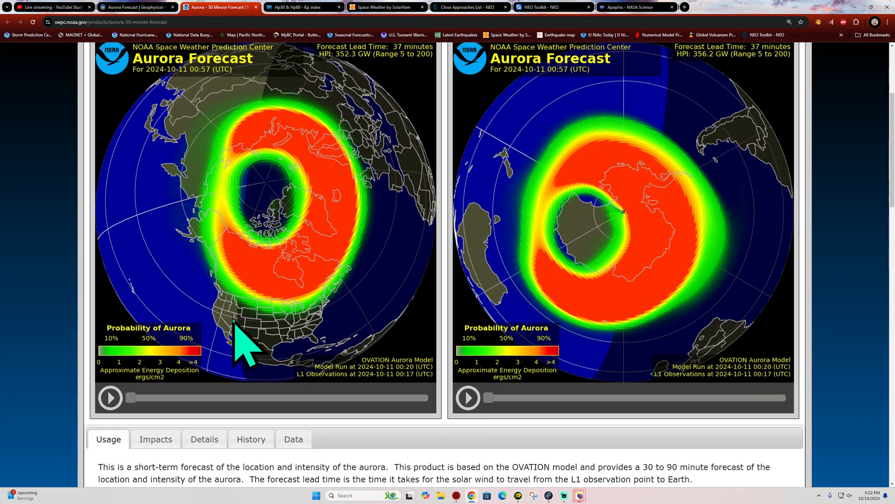
{"action": "mouse_move", "coordinate": [228, 296]}
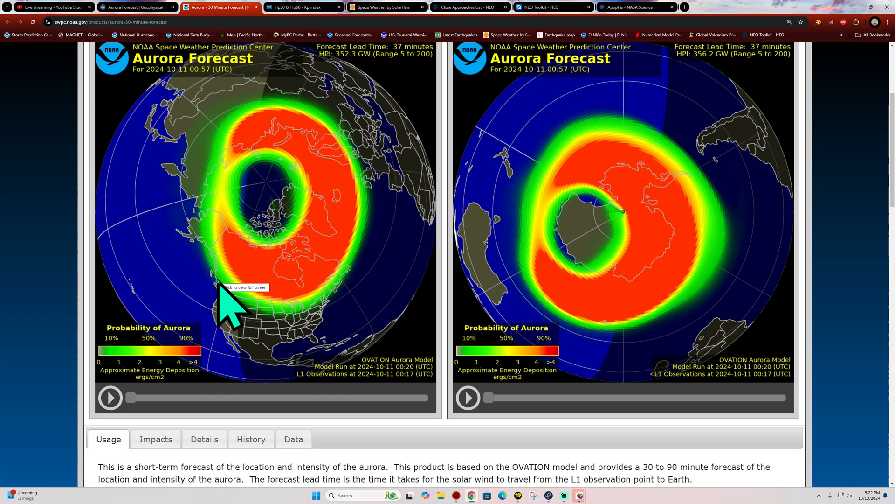
{"action": "mouse_move", "coordinate": [260, 336]}
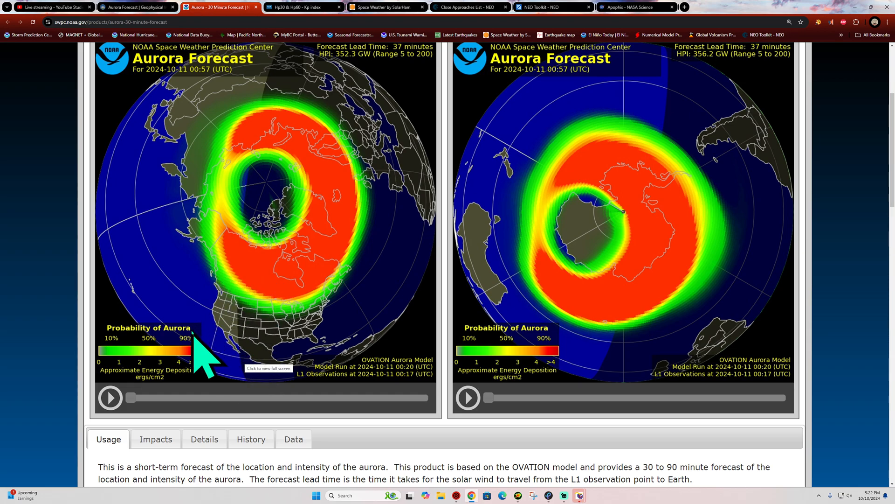
{"action": "mouse_move", "coordinate": [220, 345]}
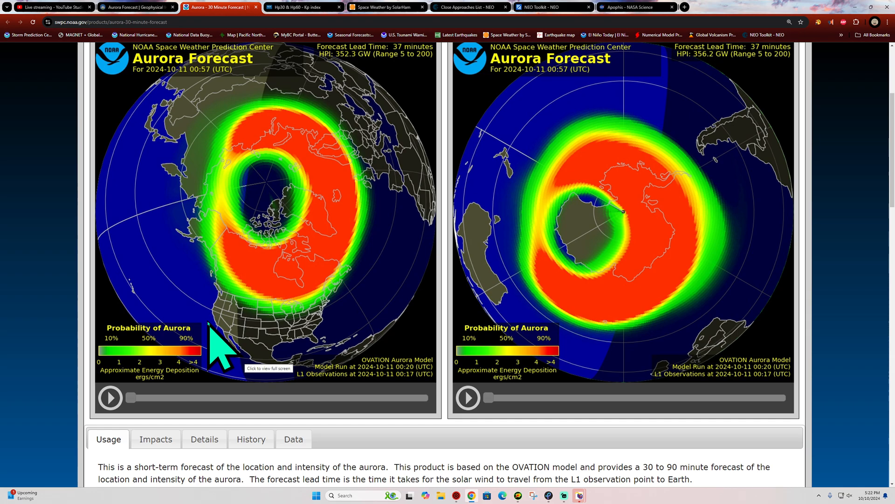
{"action": "mouse_move", "coordinate": [420, 189]}
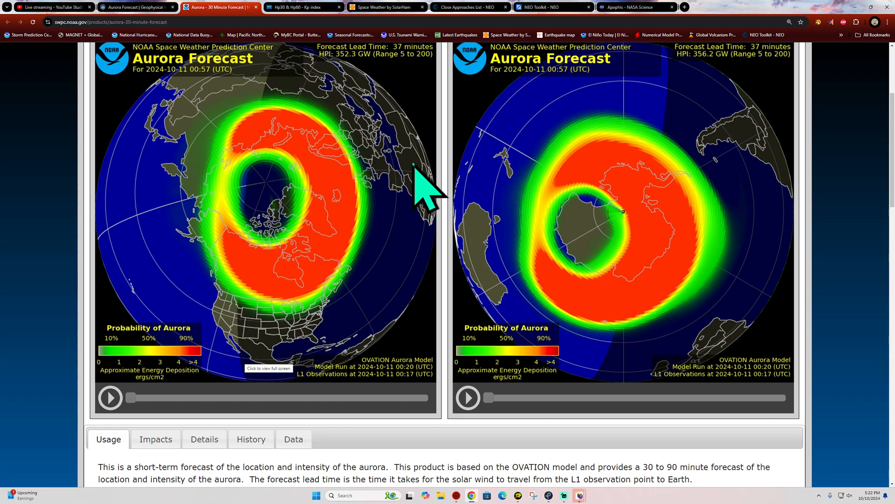
{"action": "mouse_move", "coordinate": [378, 285]}
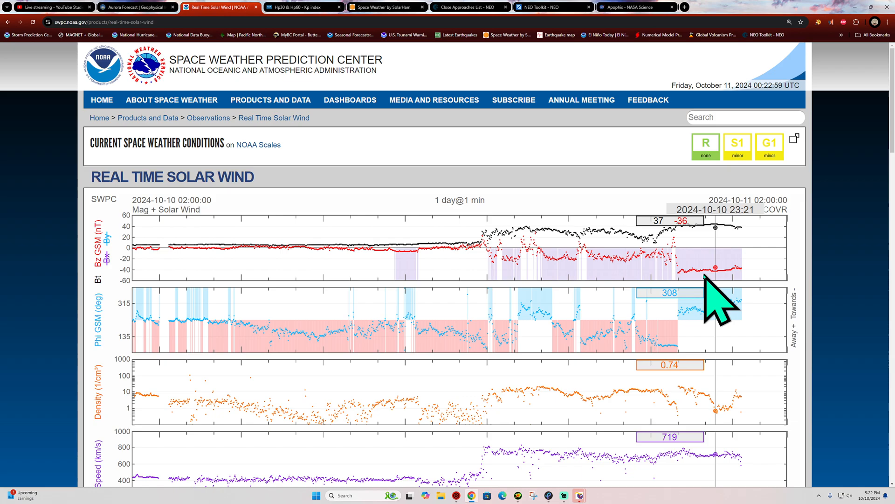
{"action": "mouse_move", "coordinate": [682, 280]}
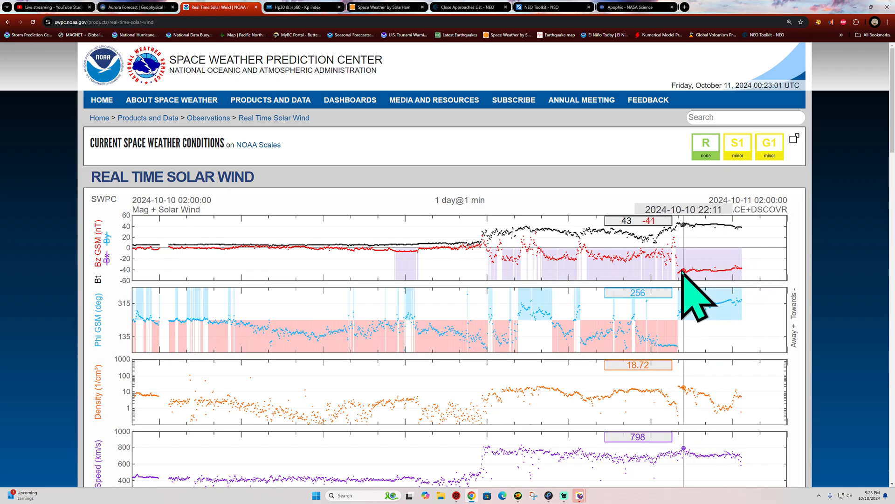
{"action": "mouse_move", "coordinate": [718, 297]}
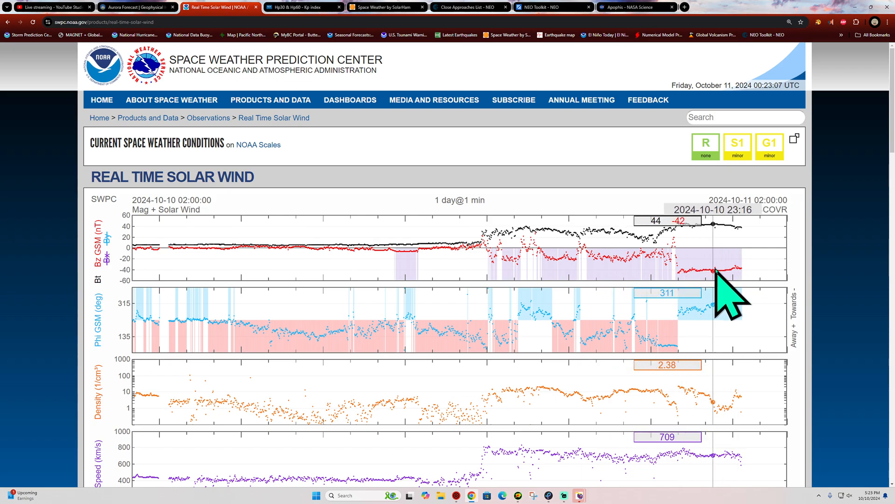
{"action": "mouse_move", "coordinate": [691, 297]}
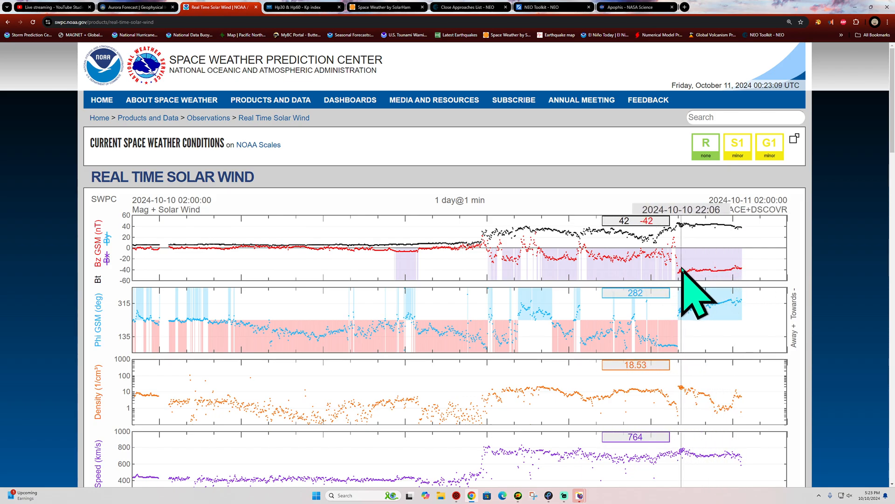
{"action": "mouse_move", "coordinate": [751, 294]}
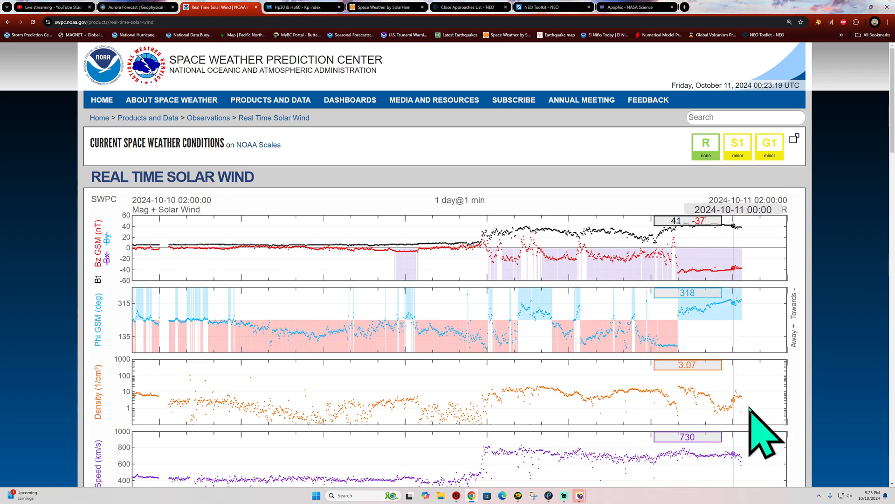
- Scroll down the NOAA Real Time Solar Wind plots to review them
{"action": "scroll", "scroll_direction": "down", "scroll_amount": 3}
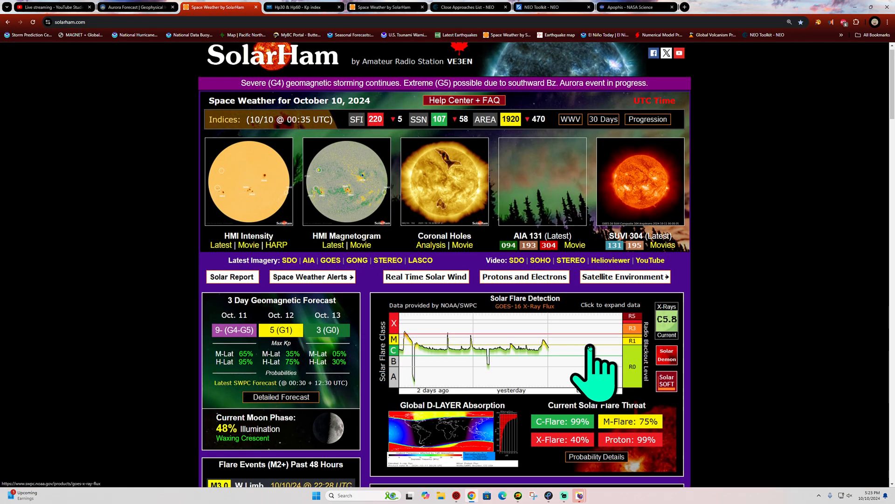
{"action": "scroll", "scroll_direction": "down", "scroll_amount": 3}
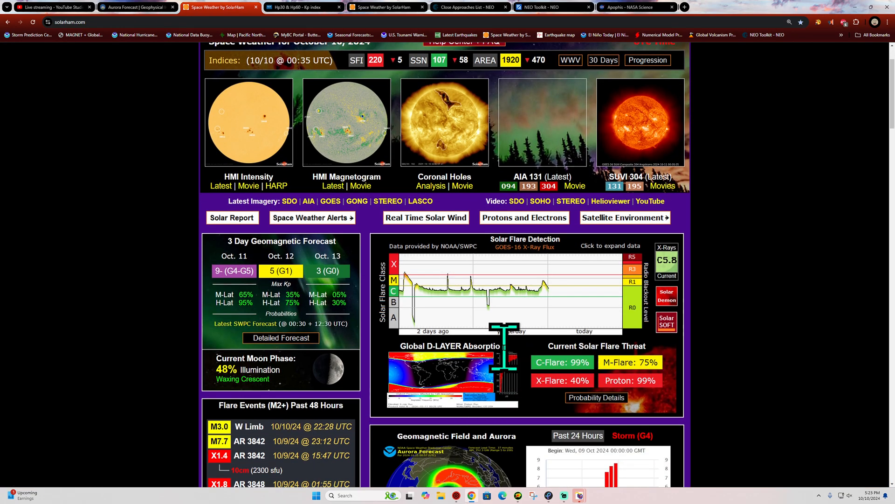
{"action": "scroll", "scroll_direction": "down", "scroll_amount": 3}
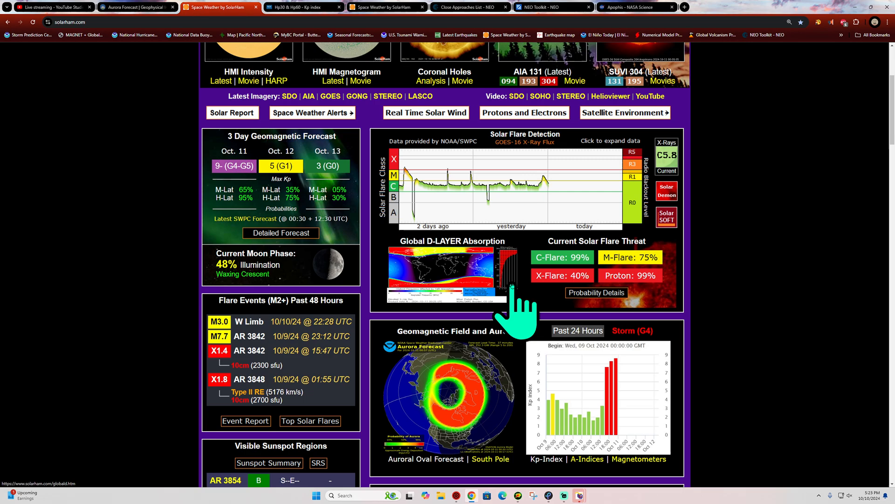
{"action": "mouse_move", "coordinate": [514, 309]}
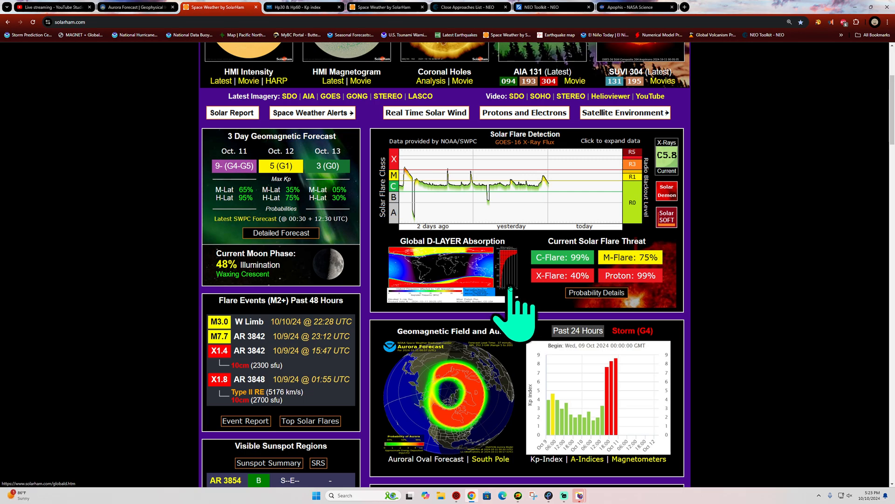
{"action": "mouse_move", "coordinate": [485, 302]}
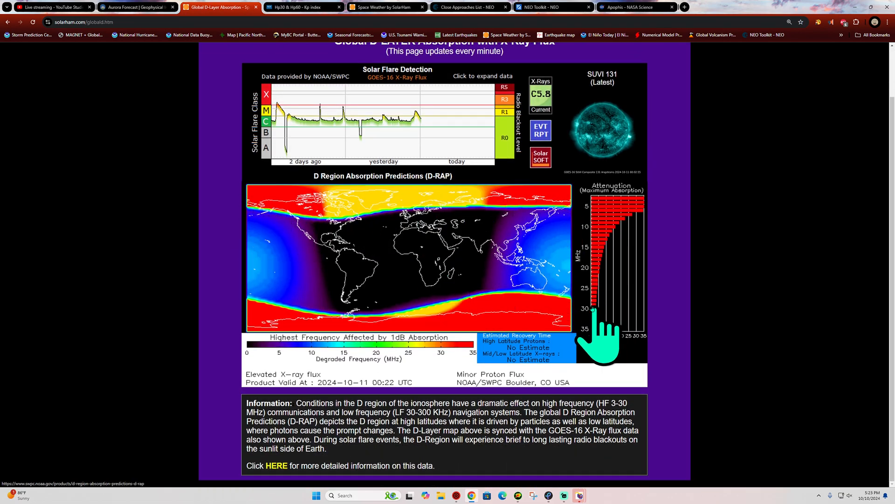
{"action": "mouse_move", "coordinate": [577, 377]}
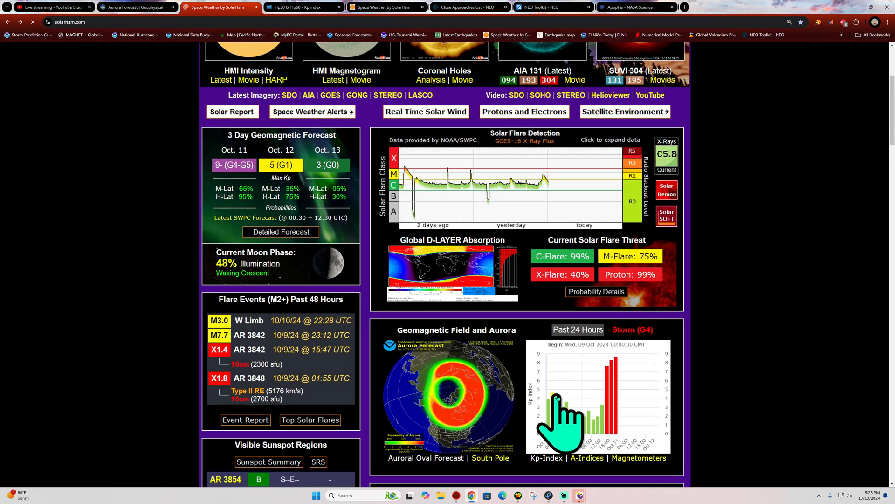
{"action": "scroll", "scroll_direction": "down", "scroll_amount": 3}
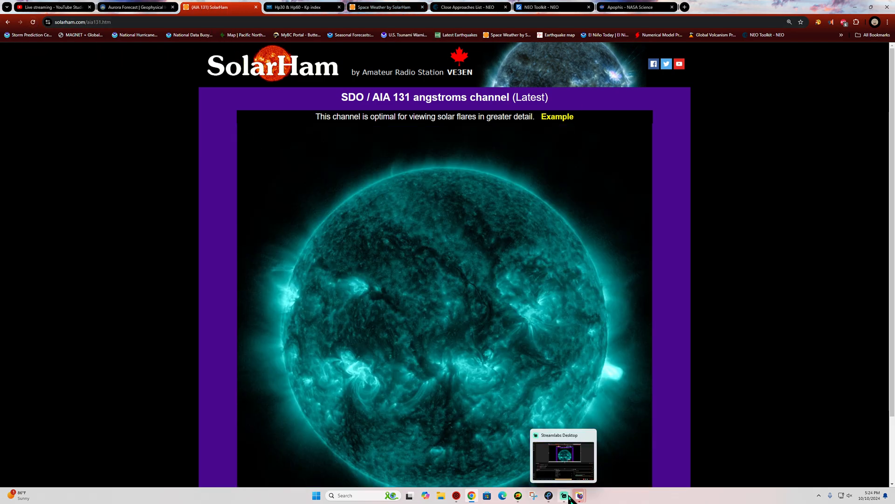
{"action": "scroll", "scroll_direction": "down", "scroll_amount": 3}
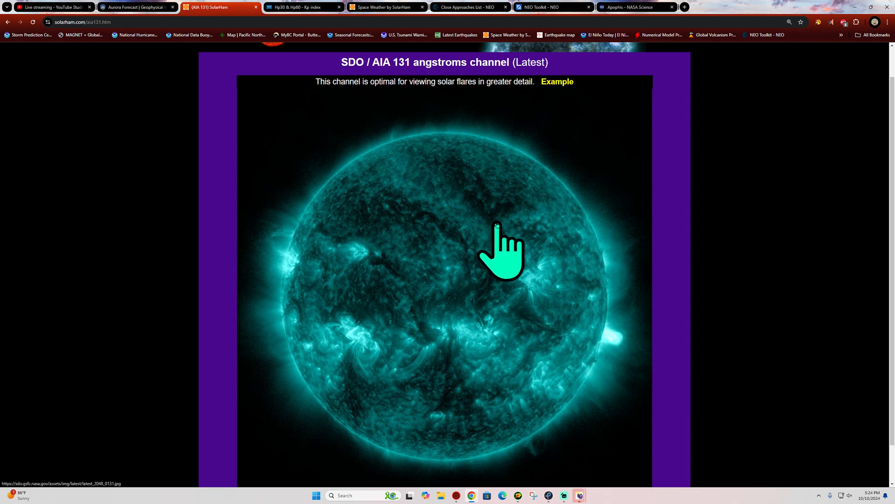
{"action": "scroll", "scroll_direction": "down", "scroll_amount": 3}
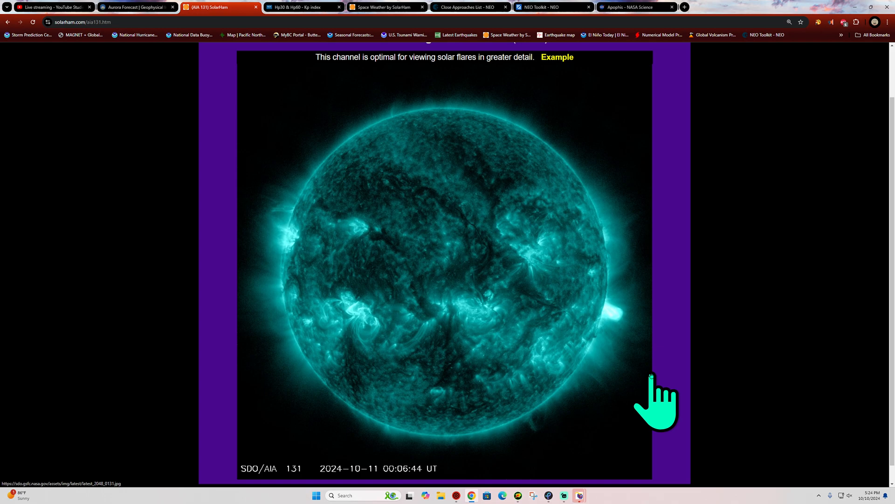
{"action": "scroll", "scroll_direction": "down", "scroll_amount": 3}
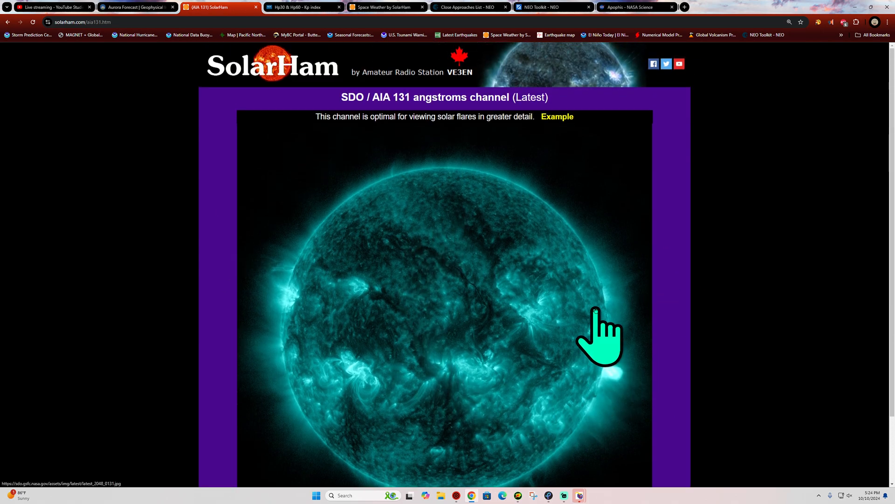
{"action": "mouse_move", "coordinate": [619, 394]}
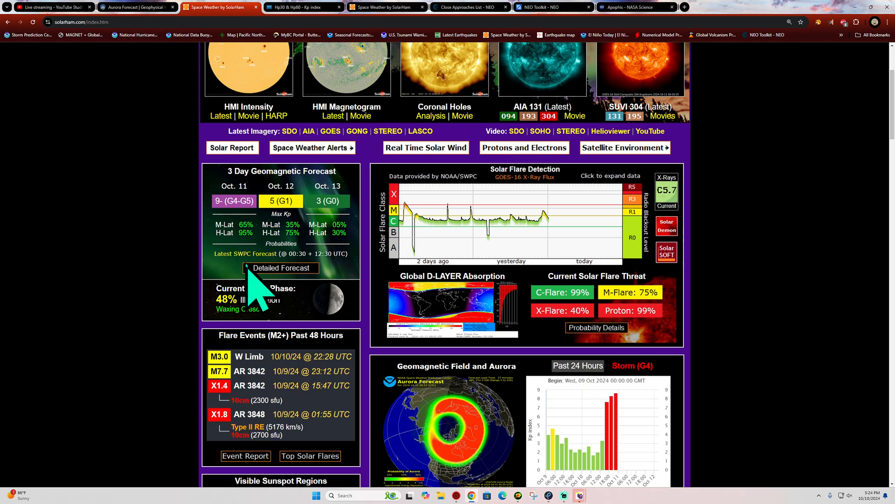
{"action": "scroll", "scroll_direction": "down", "scroll_amount": 3}
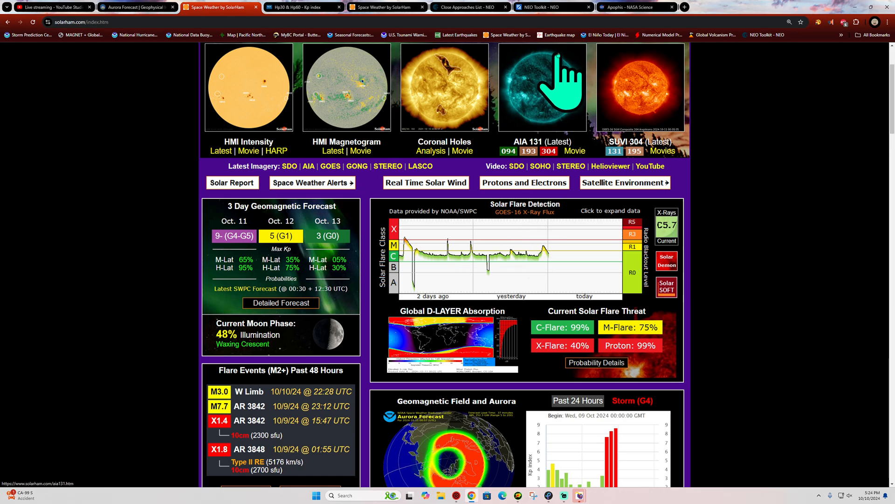
{"action": "left_click", "coordinate": [220, 7]}
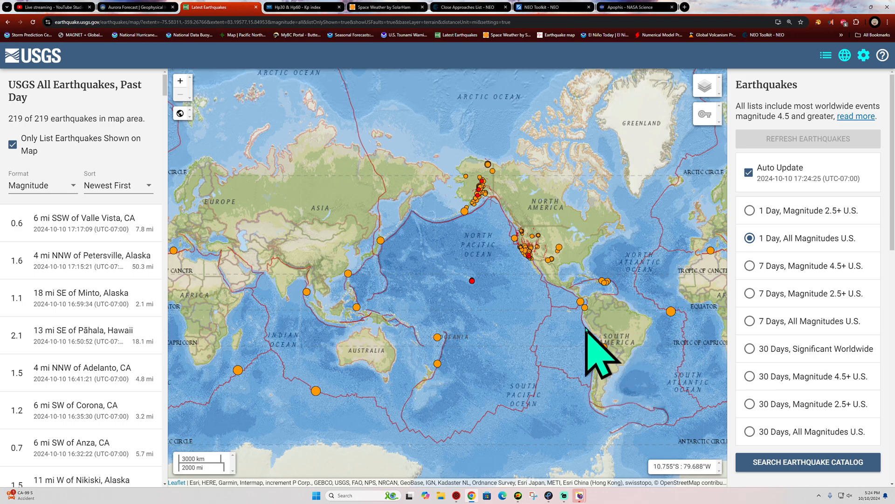
{"action": "mouse_move", "coordinate": [582, 285]}
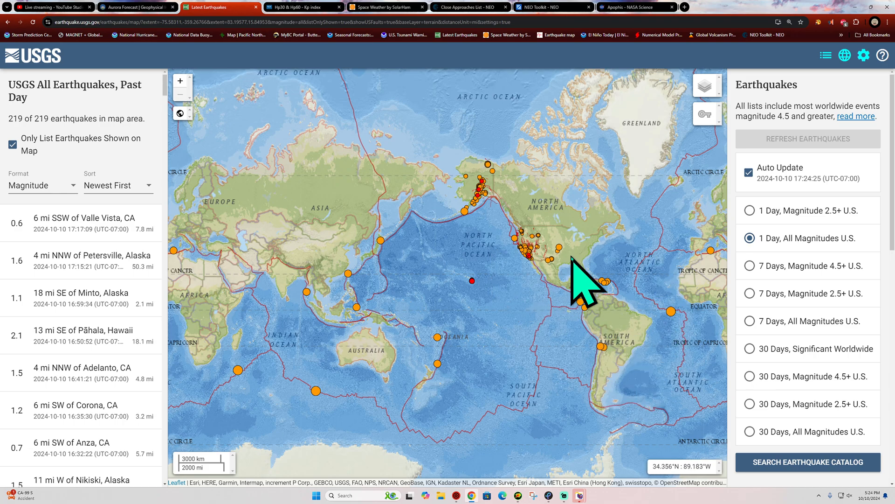
{"action": "mouse_move", "coordinate": [586, 480]}
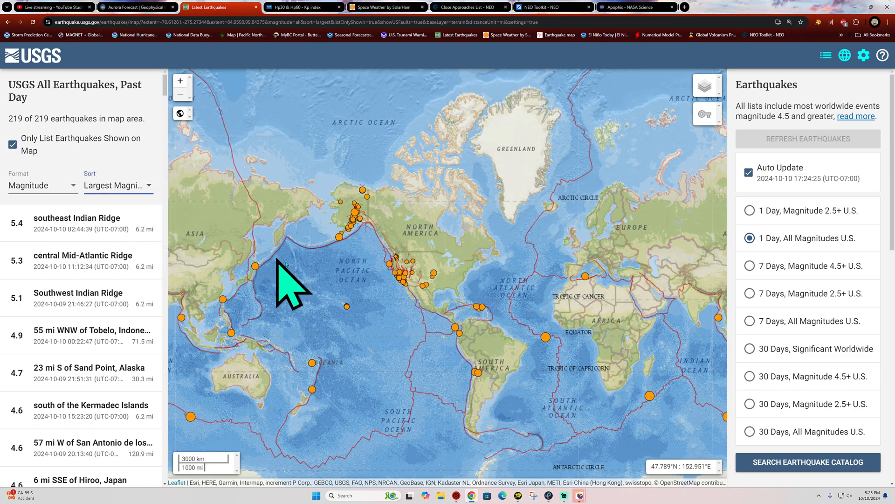
- View the M5.4 southeast Indian Ridge quake's details popup, then switch to the SolarHam tab
{"action": "left_click", "coordinate": [80, 223]}
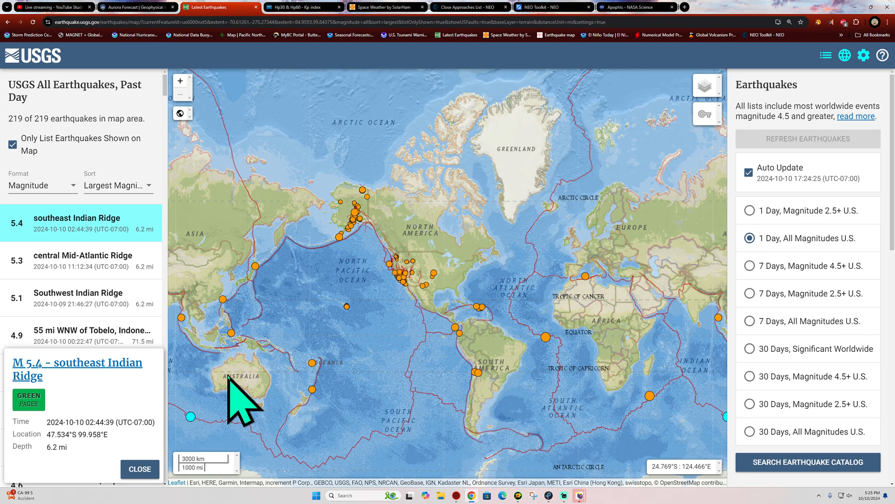
{"action": "mouse_move", "coordinate": [702, 223]}
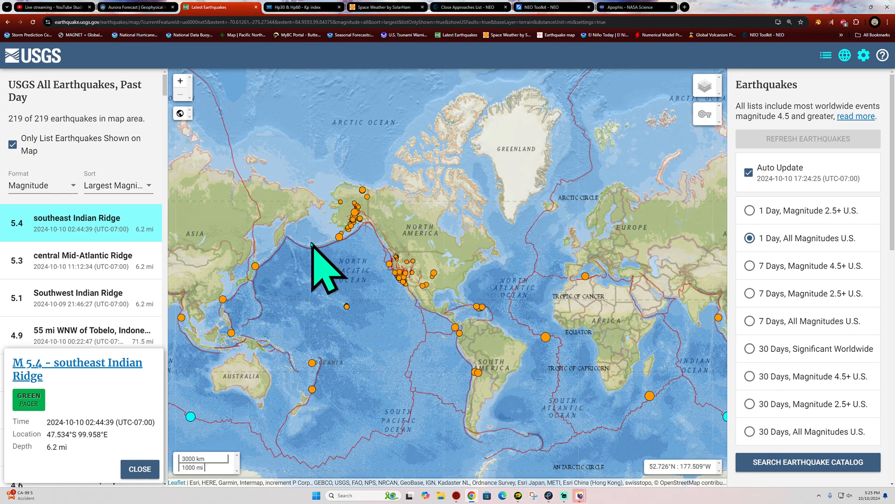
{"action": "left_click", "coordinate": [383, 7]}
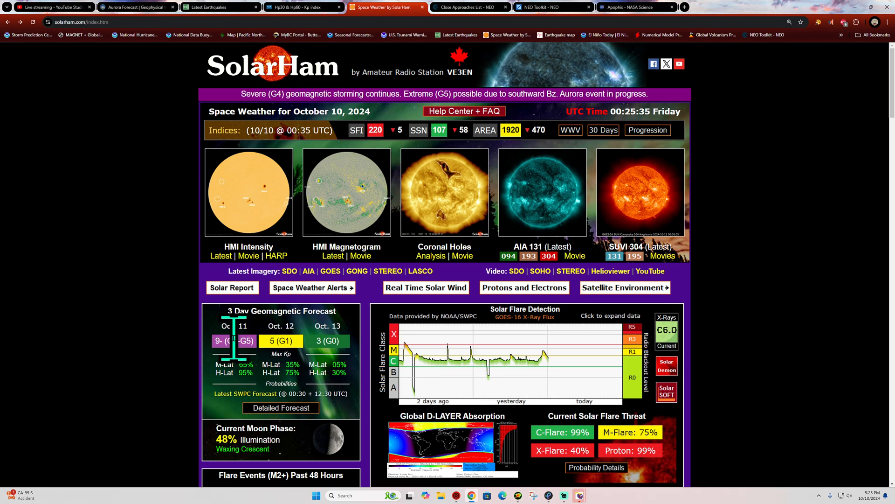
{"action": "mouse_move", "coordinate": [296, 279]}
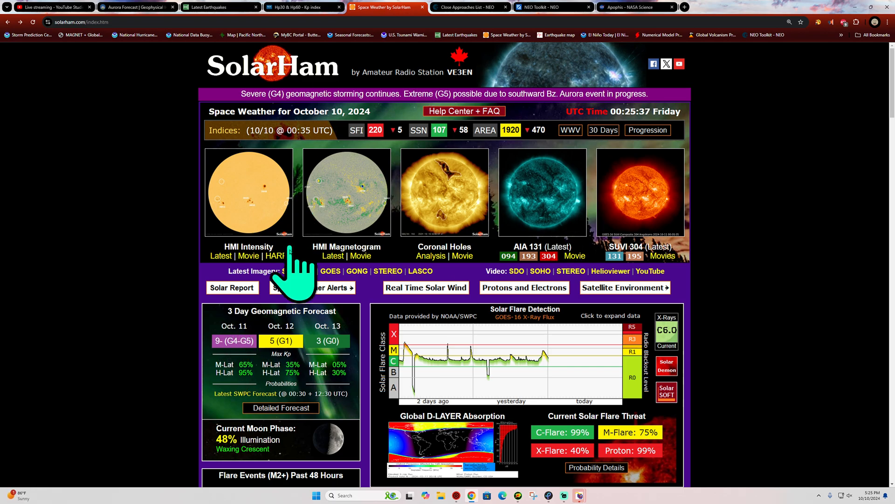
{"action": "mouse_move", "coordinate": [457, 95]}
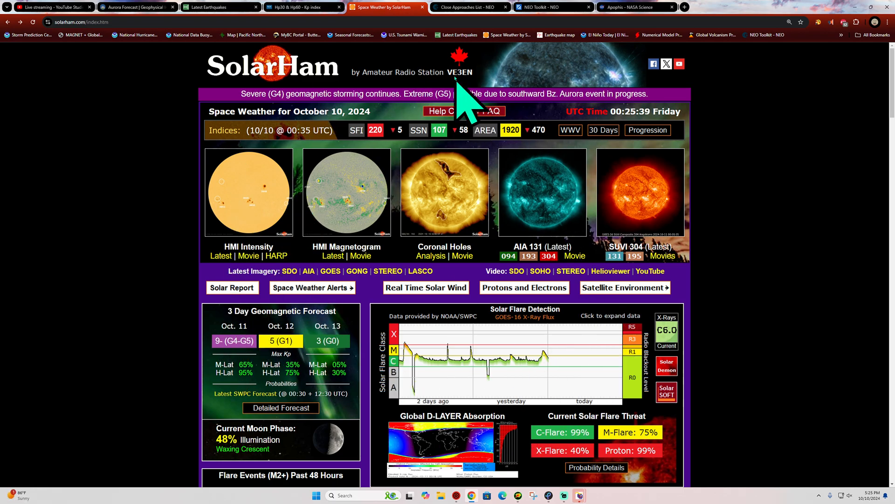
{"action": "mouse_move", "coordinate": [571, 263]}
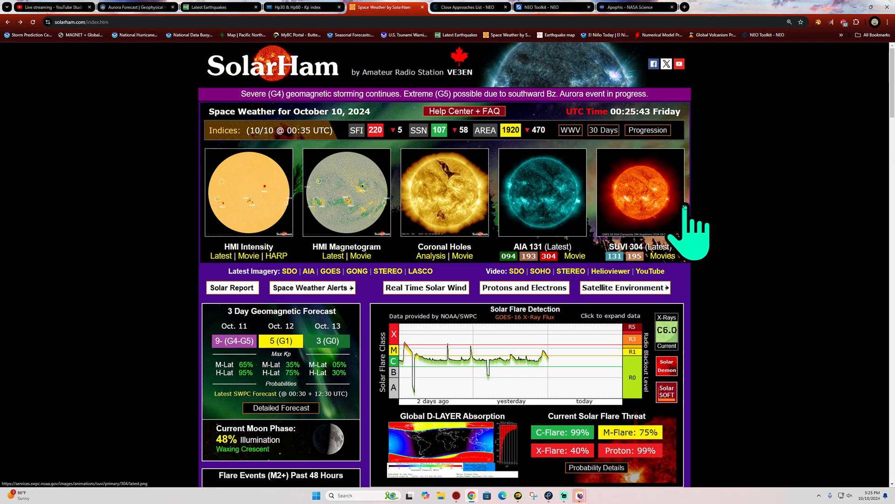
{"action": "mouse_move", "coordinate": [688, 234]}
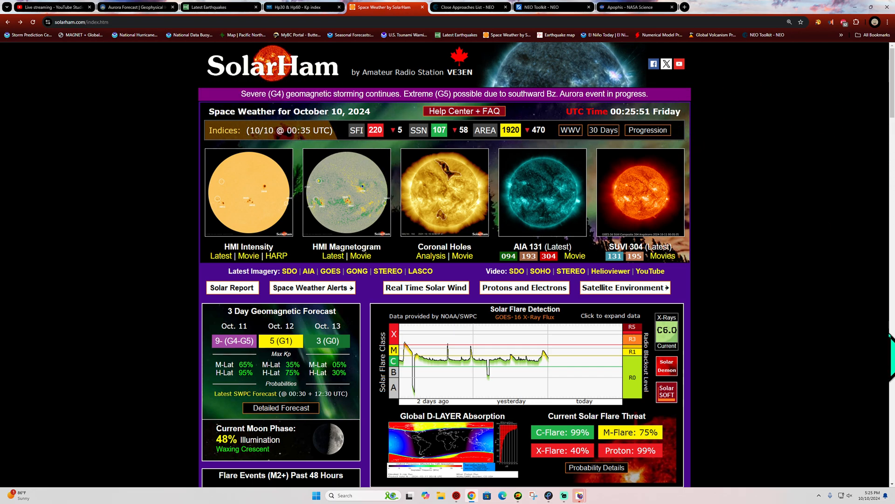
{"action": "mouse_move", "coordinate": [228, 376]}
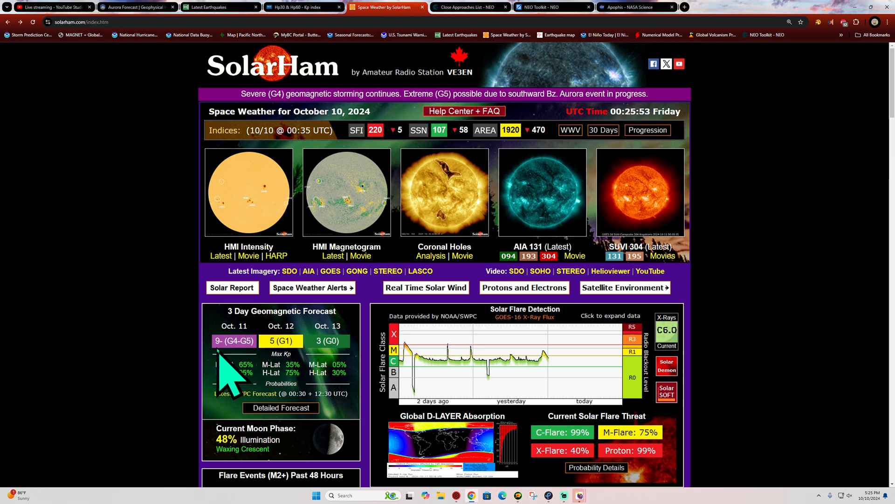
{"action": "mouse_move", "coordinate": [521, 191]}
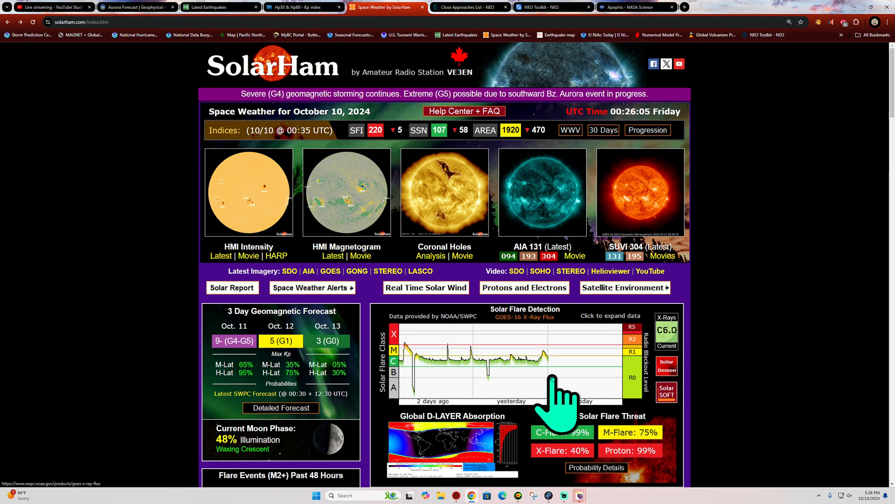
{"action": "mouse_move", "coordinate": [513, 174]}
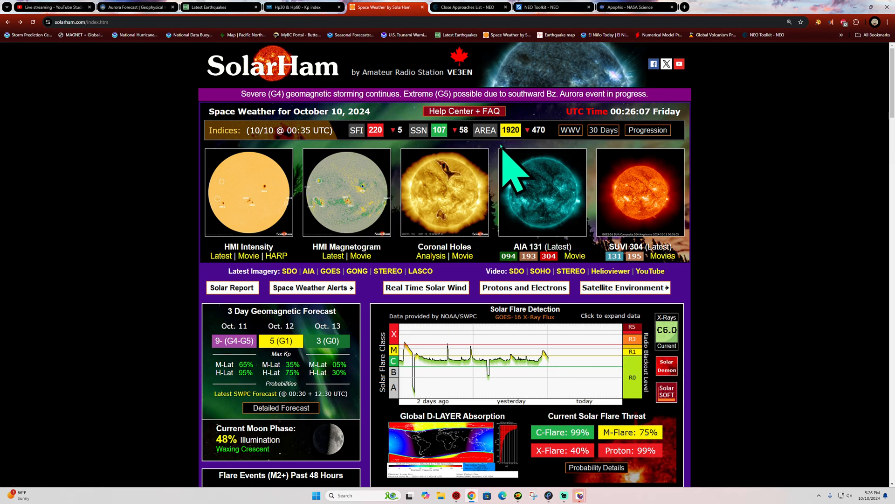
{"action": "mouse_move", "coordinate": [622, 274]}
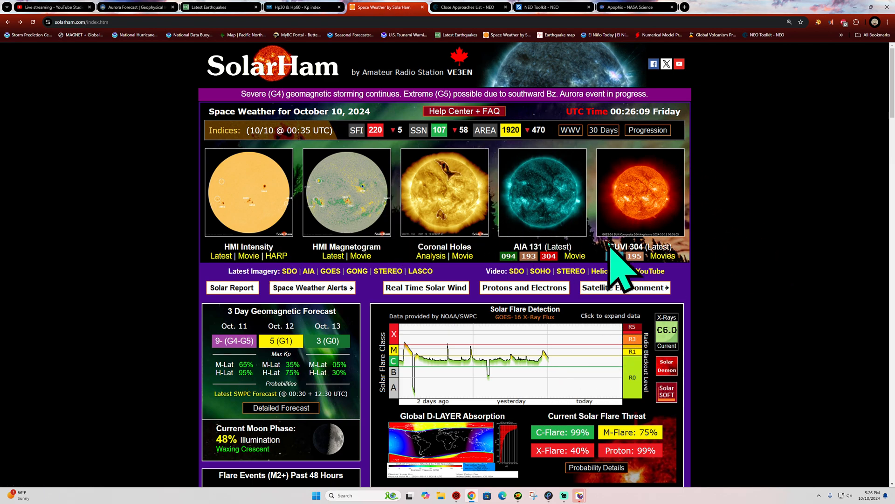
- Scroll SolarHam's home page to the Geomagnetic Field and Aurora panel, then reach GFZ Potsdam's Hpo index page
{"action": "scroll", "scroll_direction": "down", "scroll_amount": 3}
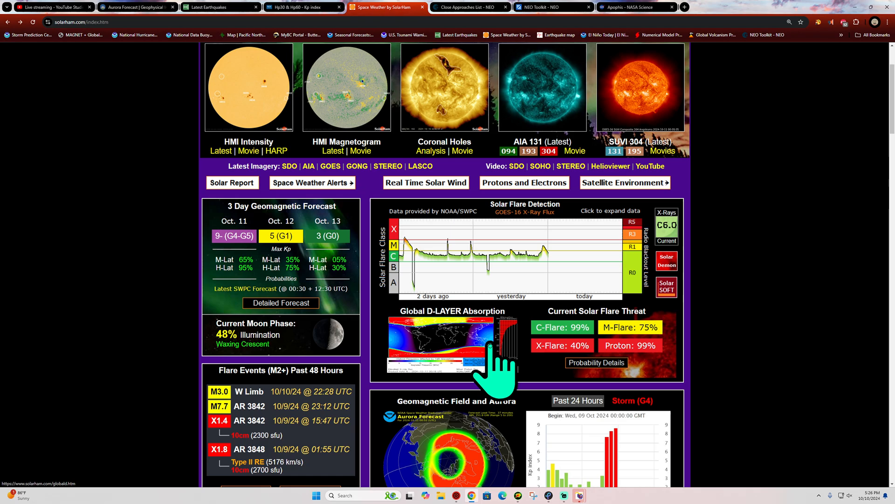
{"action": "mouse_move", "coordinate": [578, 495]}
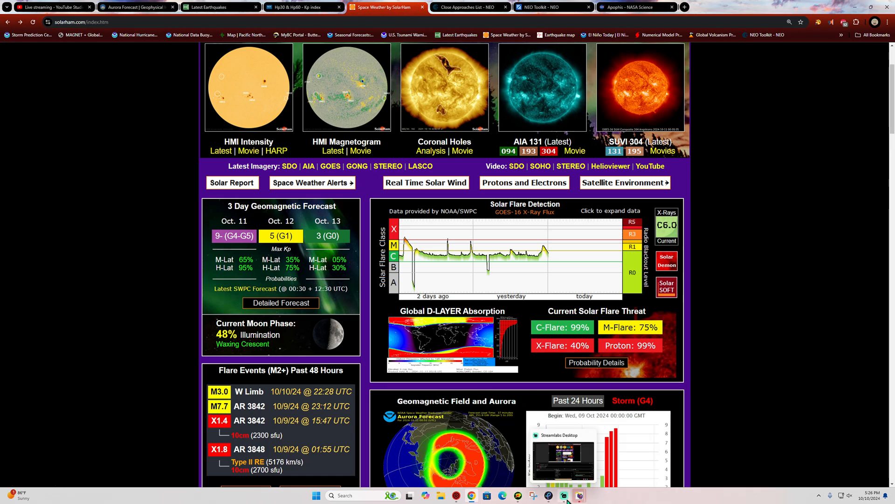
{"action": "left_click", "coordinate": [579, 495]}
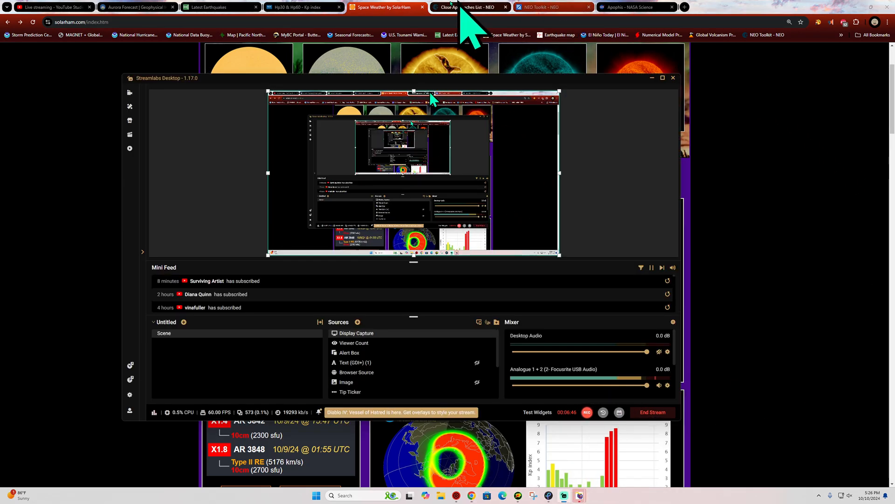
{"action": "left_click", "coordinate": [651, 78]}
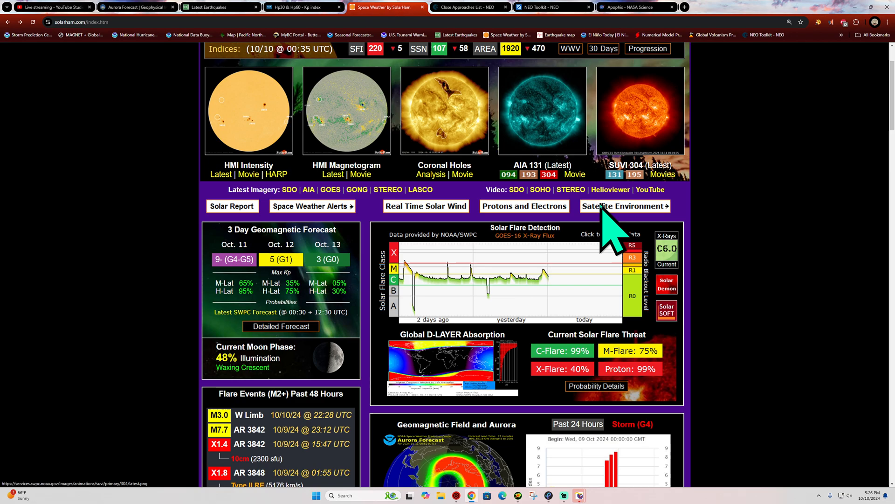
{"action": "scroll", "scroll_direction": "down", "scroll_amount": 3}
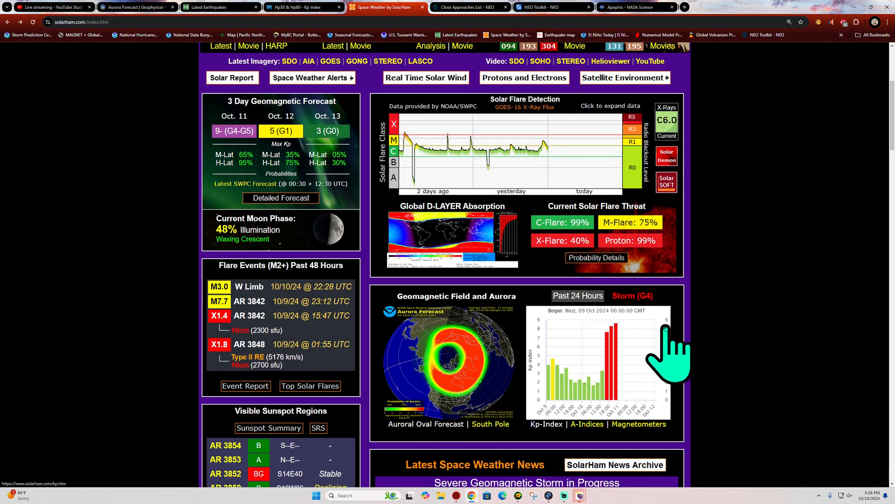
{"action": "left_click", "coordinate": [301, 6]}
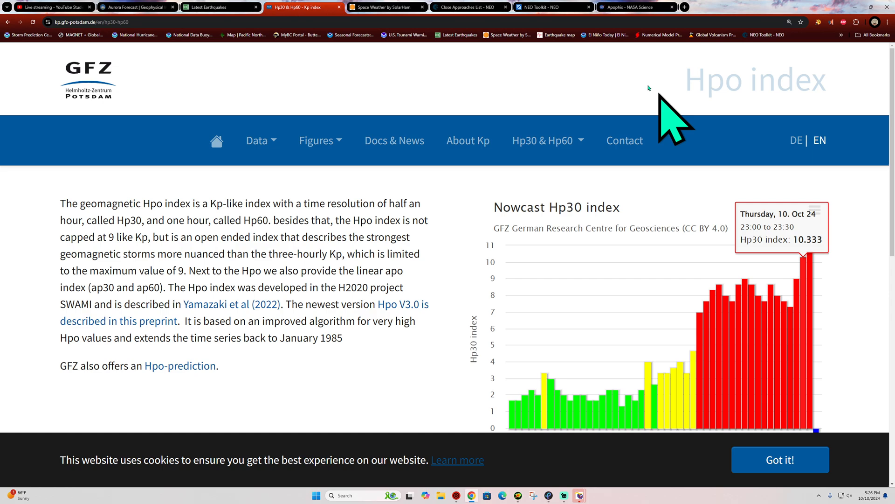
{"action": "left_click", "coordinate": [385, 7]}
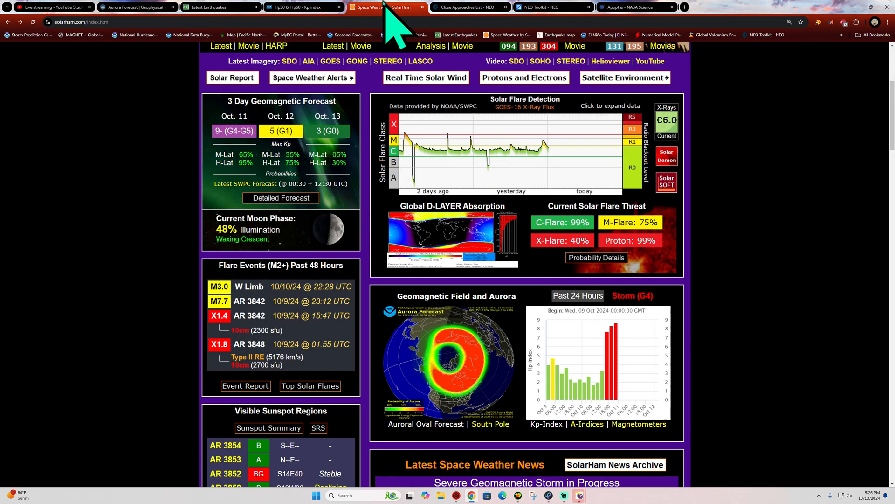
{"action": "mouse_move", "coordinate": [714, 314]}
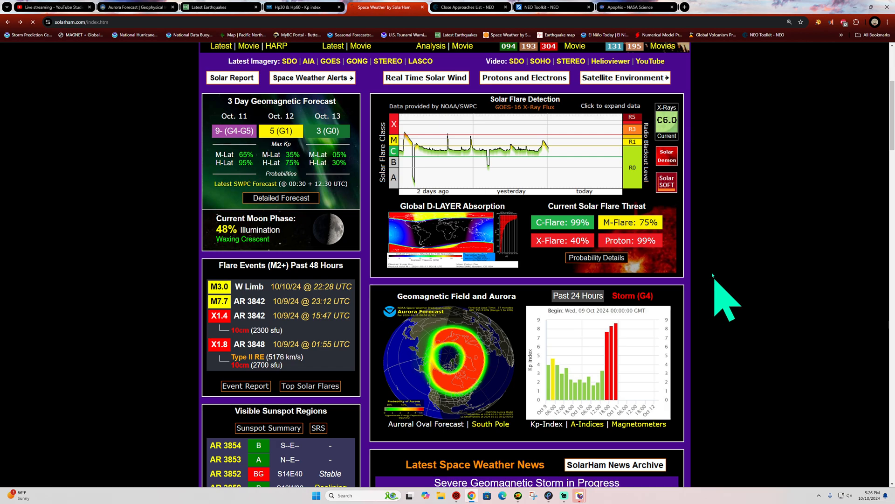
{"action": "mouse_move", "coordinate": [834, 177]}
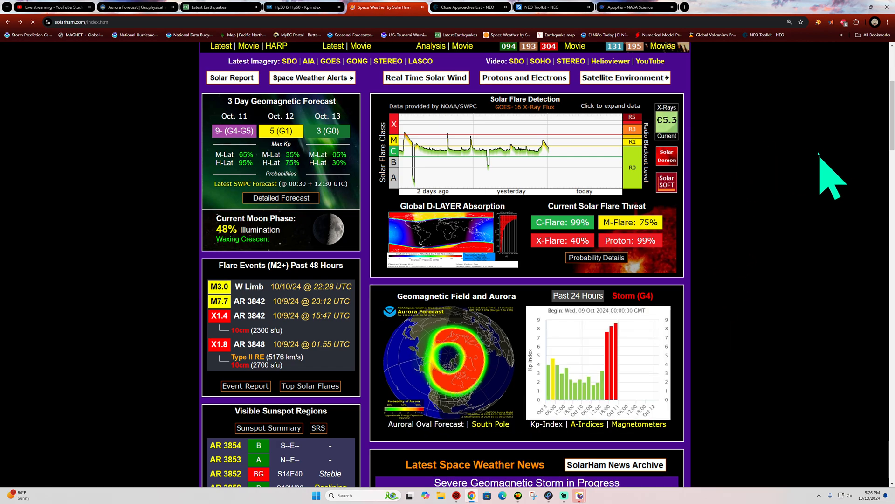
{"action": "mouse_move", "coordinate": [882, 172]}
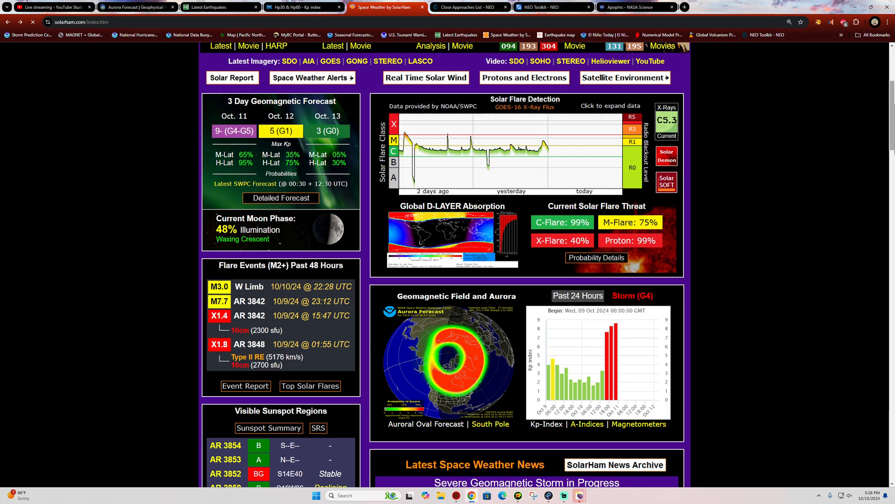
{"action": "mouse_move", "coordinate": [565, 495]}
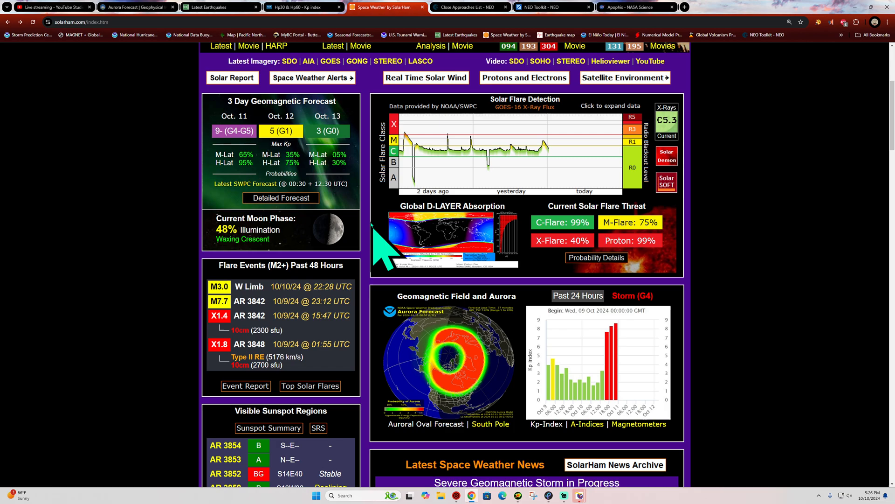
{"action": "mouse_move", "coordinate": [393, 129]}
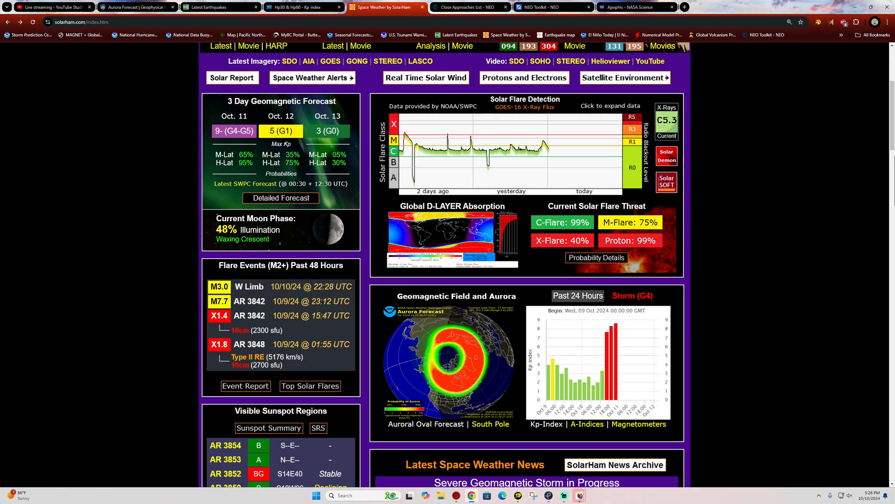
{"action": "mouse_move", "coordinate": [827, 229]}
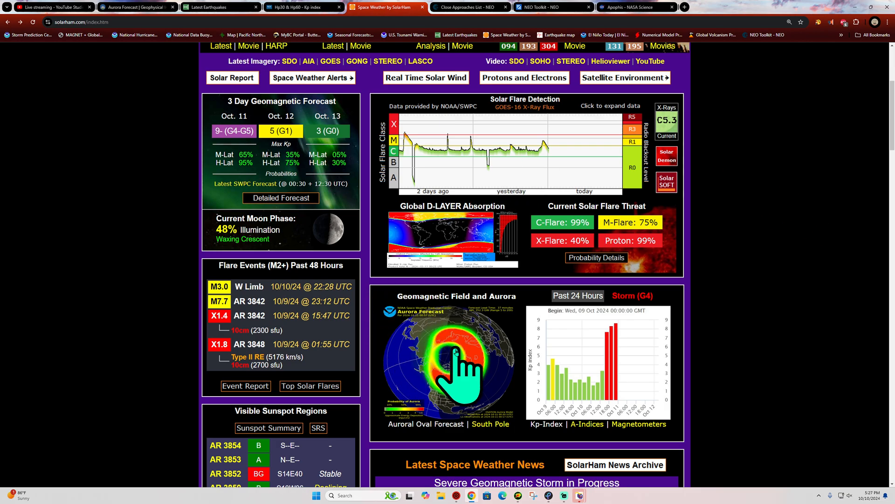
{"action": "left_click", "coordinate": [450, 360]}
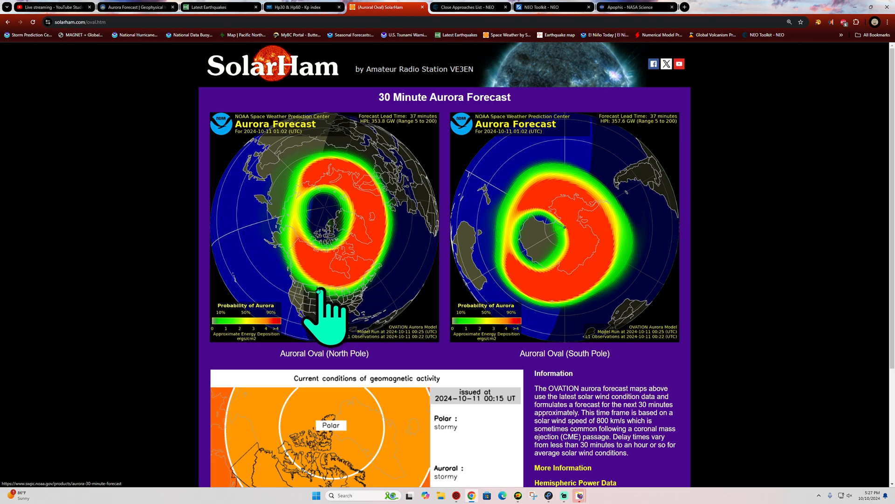
{"action": "mouse_move", "coordinate": [780, 249]}
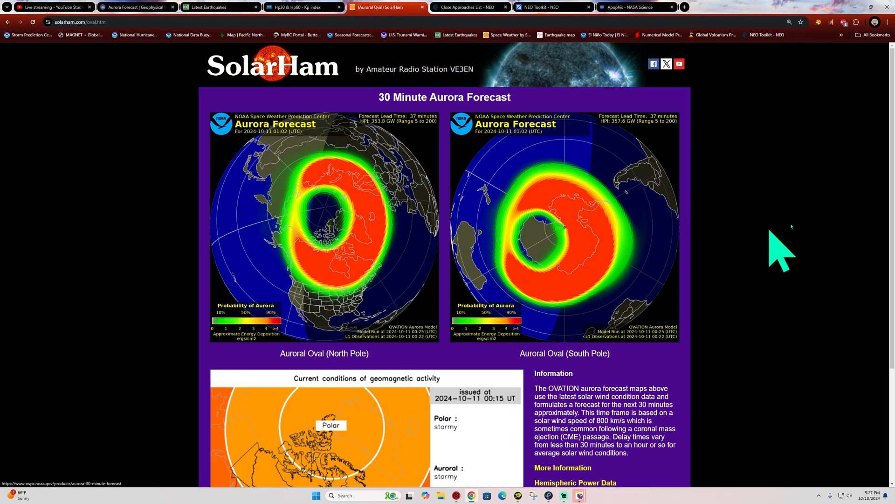
{"action": "mouse_move", "coordinate": [776, 368]}
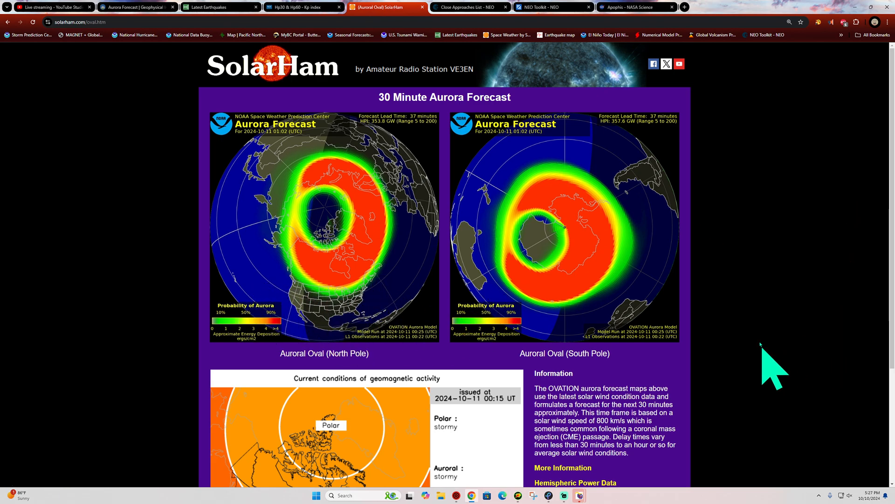